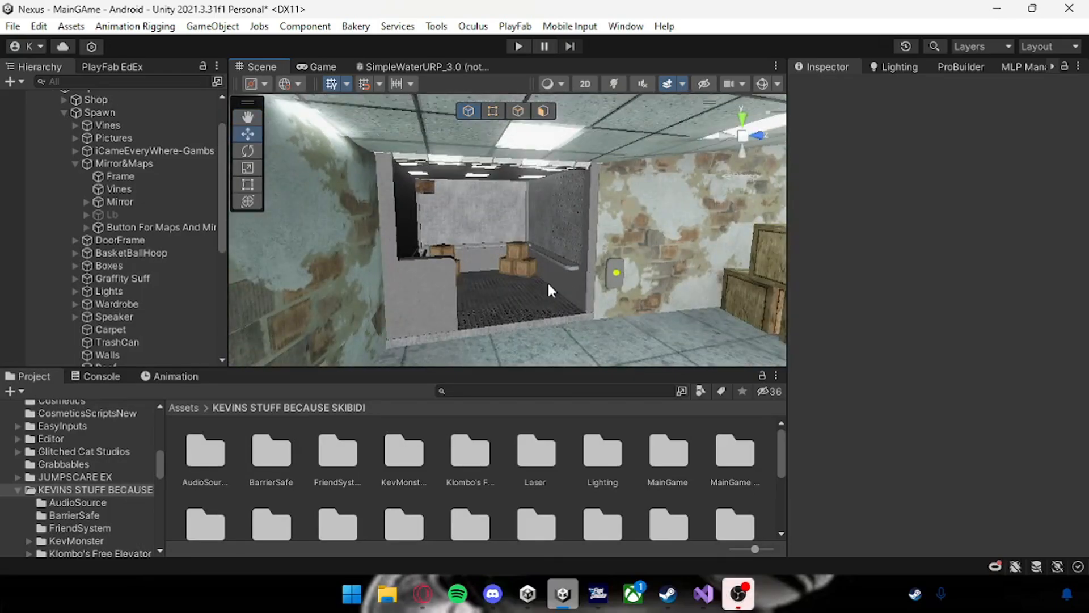
- Expand ElevatorNoDisable > Elevator to list Klombo's Free Elevator and its two buttons
{"action": "left_click", "coordinate": [166, 321]}
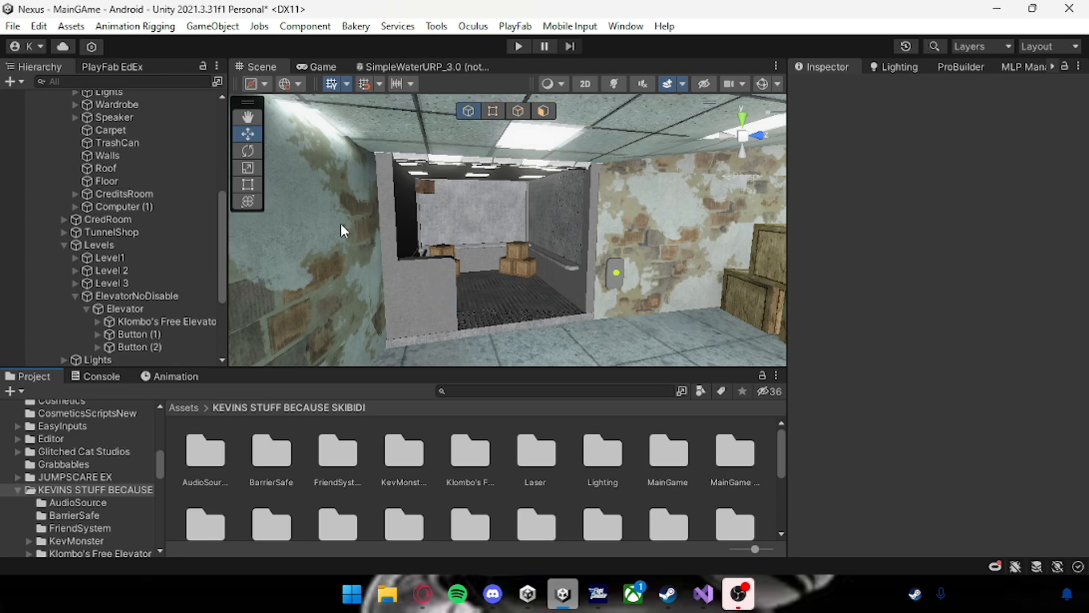
- Review Klombo's Free Elevator's Elevator script, select the Elevator parent, and expand Button (1)
{"action": "left_click", "coordinate": [166, 321]}
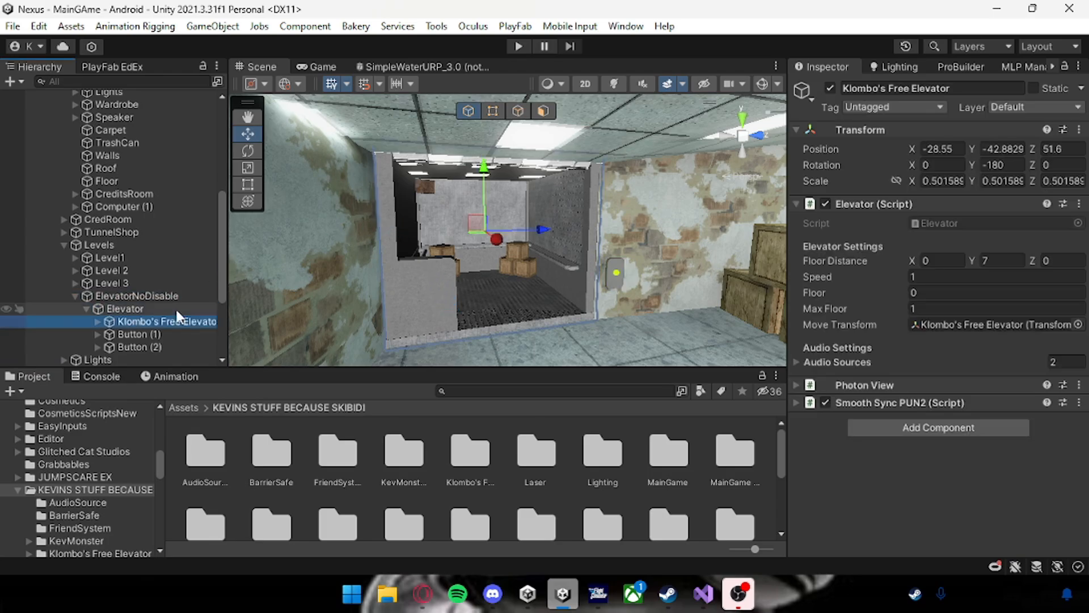
{"action": "left_click", "coordinate": [125, 309]}
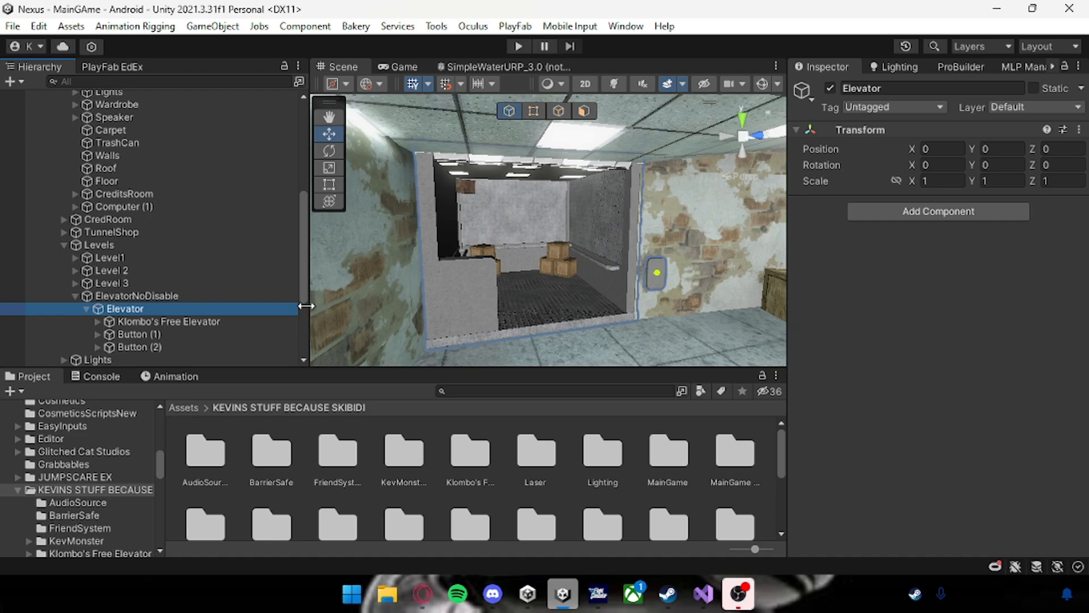
{"action": "left_click", "coordinate": [168, 321]}
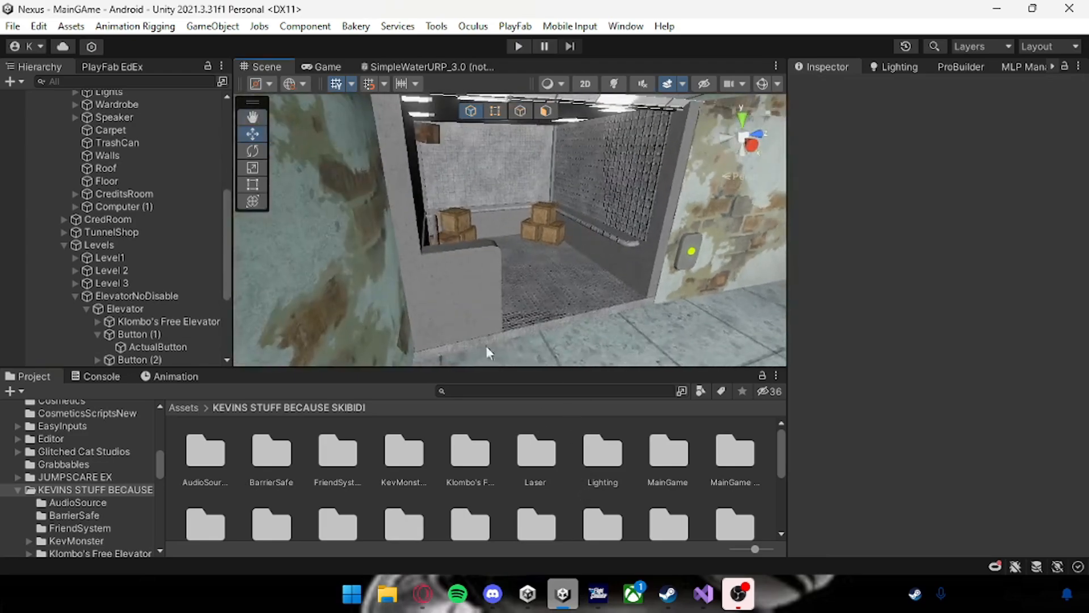
{"action": "left_click", "coordinate": [492, 594]}
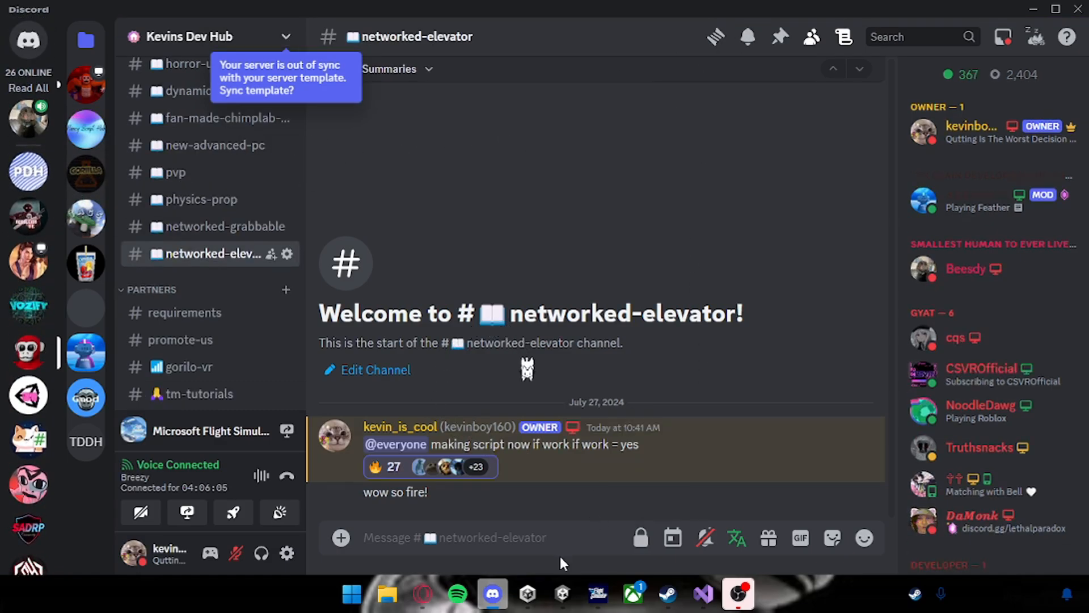
{"action": "left_click", "coordinate": [562, 594]}
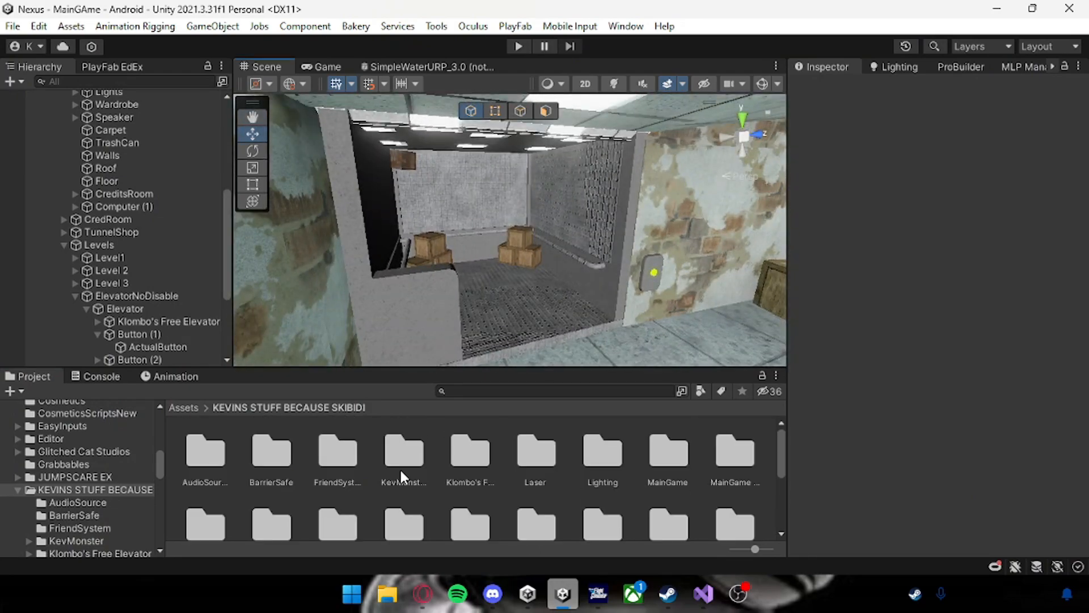
- Inspect ActualButton's Elevator Button script linked to Klombo's Free Elevator and ping its asset
{"action": "scroll", "scroll_direction": "down", "scroll_amount": 3}
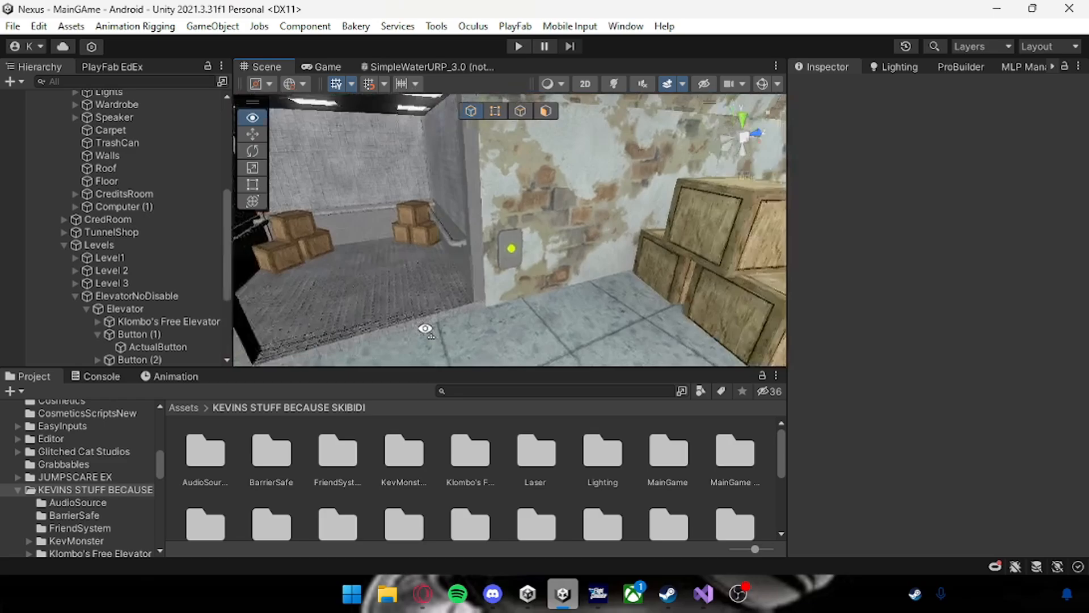
{"action": "left_click", "coordinate": [157, 347]}
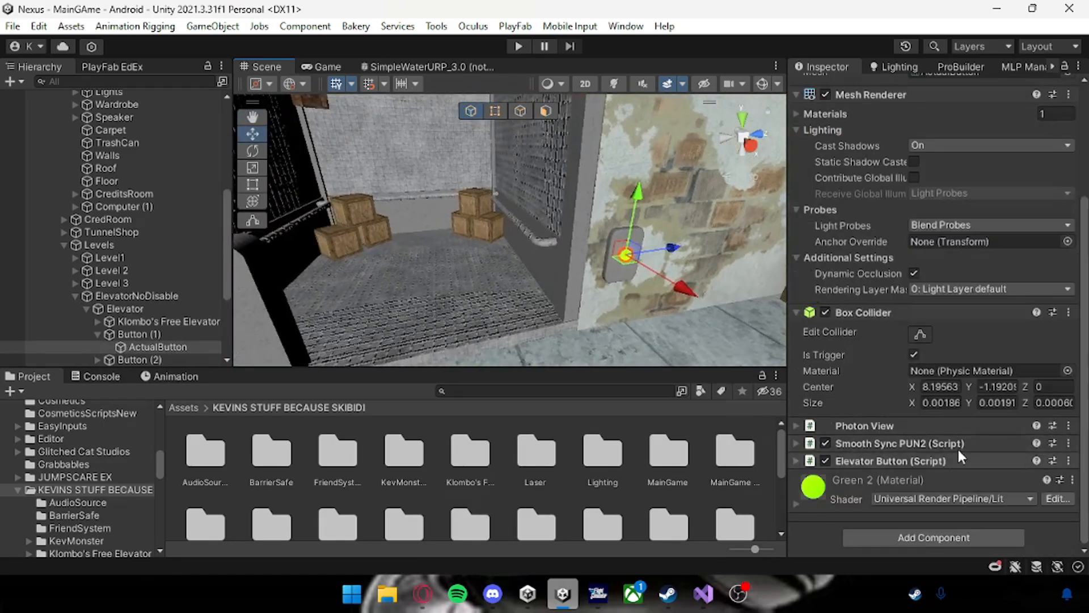
{"action": "left_click", "coordinate": [74, 549]}
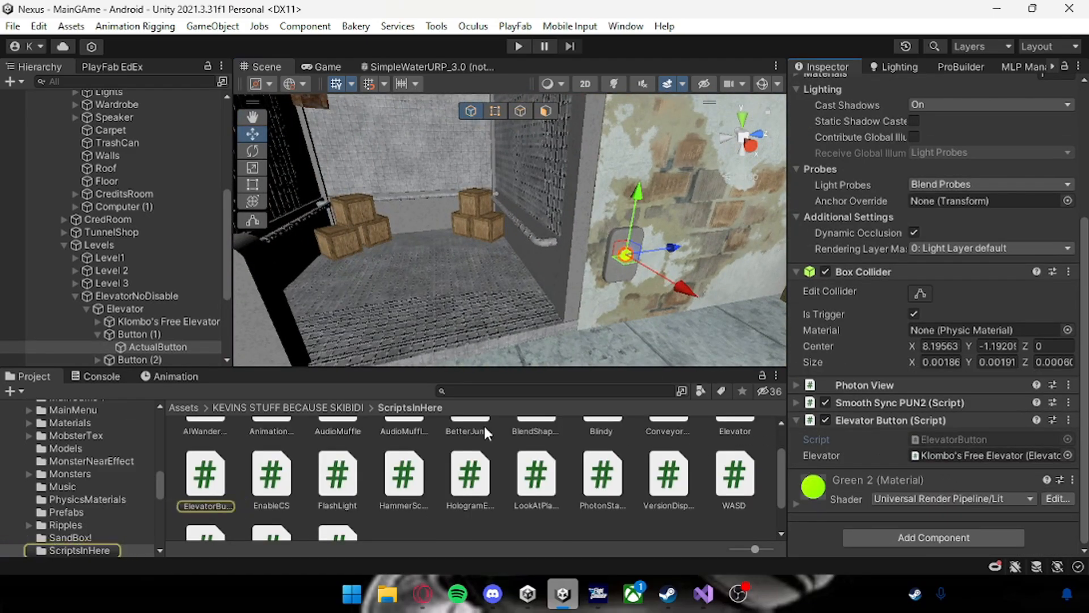
- Preview Elevator.cs from ScriptsInHere and scroll through its networked code
{"action": "left_click", "coordinate": [205, 477]}
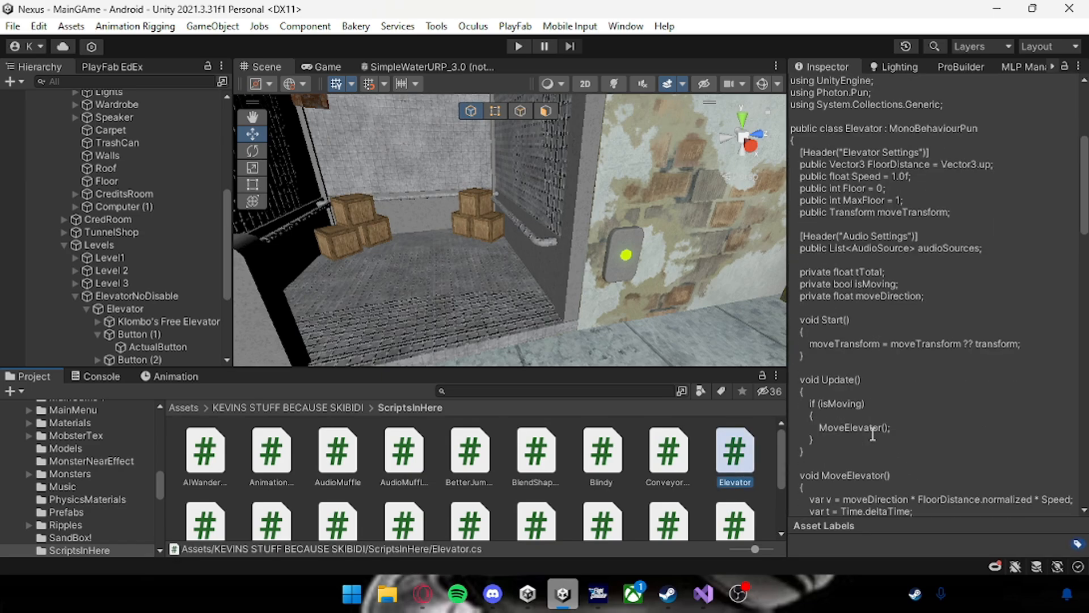
{"action": "scroll", "scroll_direction": "down", "scroll_amount": 3}
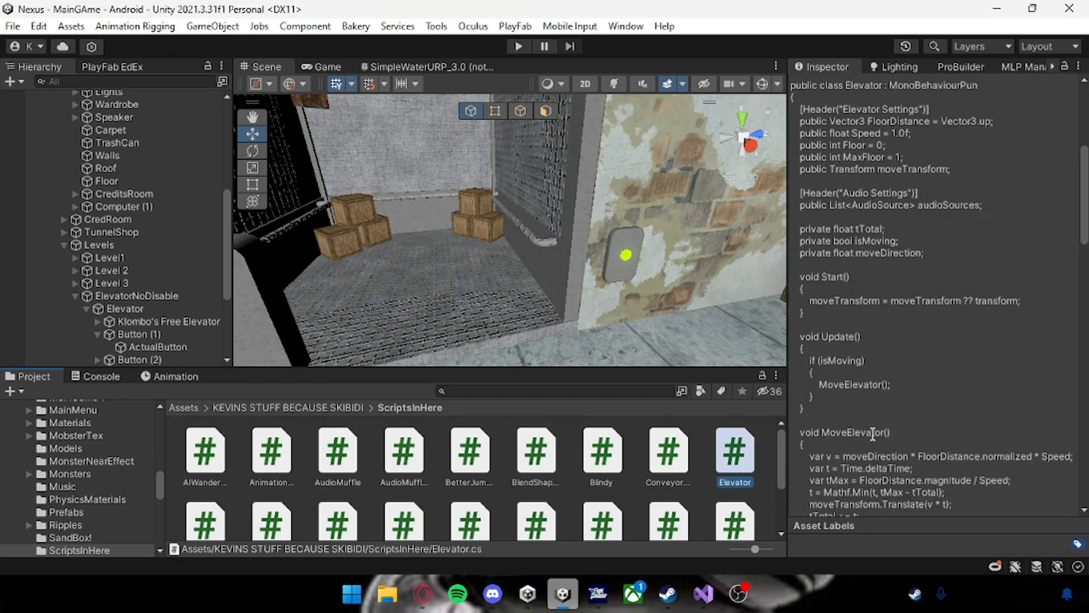
{"action": "scroll", "scroll_direction": "down", "scroll_amount": 3}
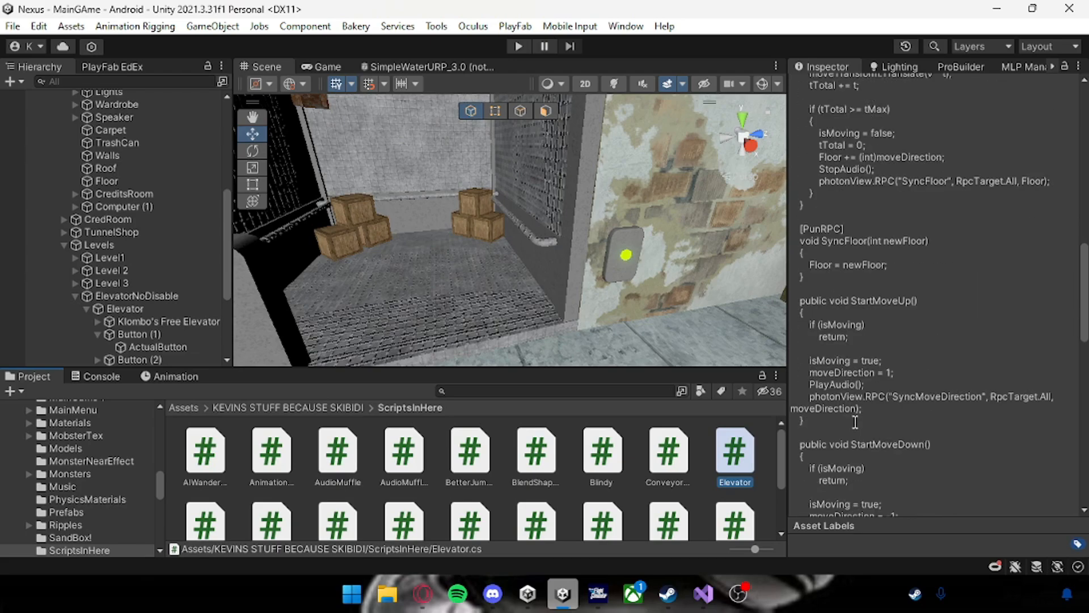
{"action": "scroll", "scroll_direction": "down", "scroll_amount": 3}
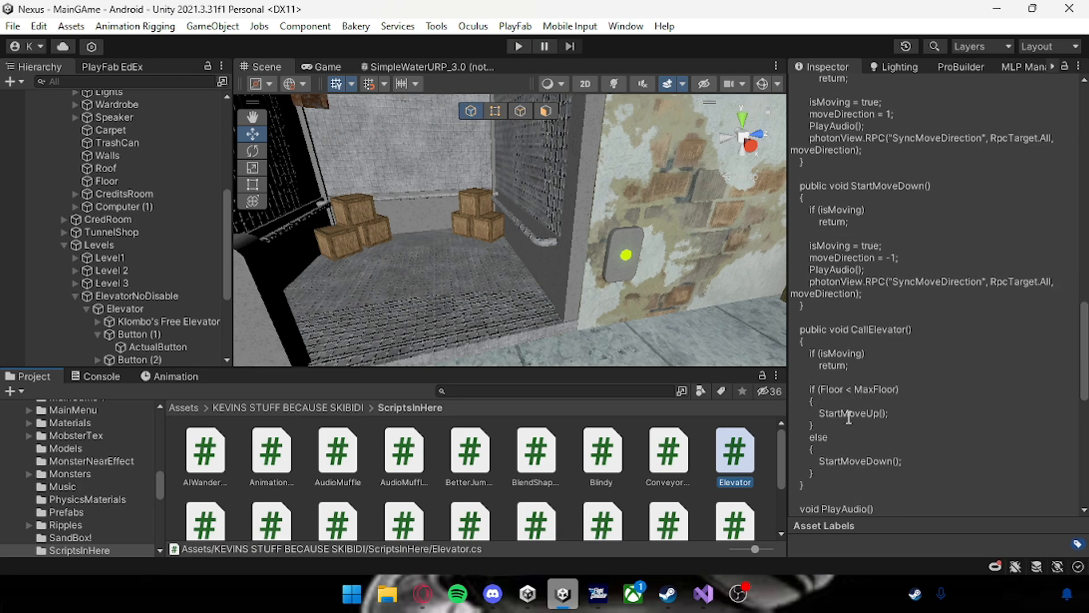
{"action": "scroll", "scroll_direction": "down", "scroll_amount": 3}
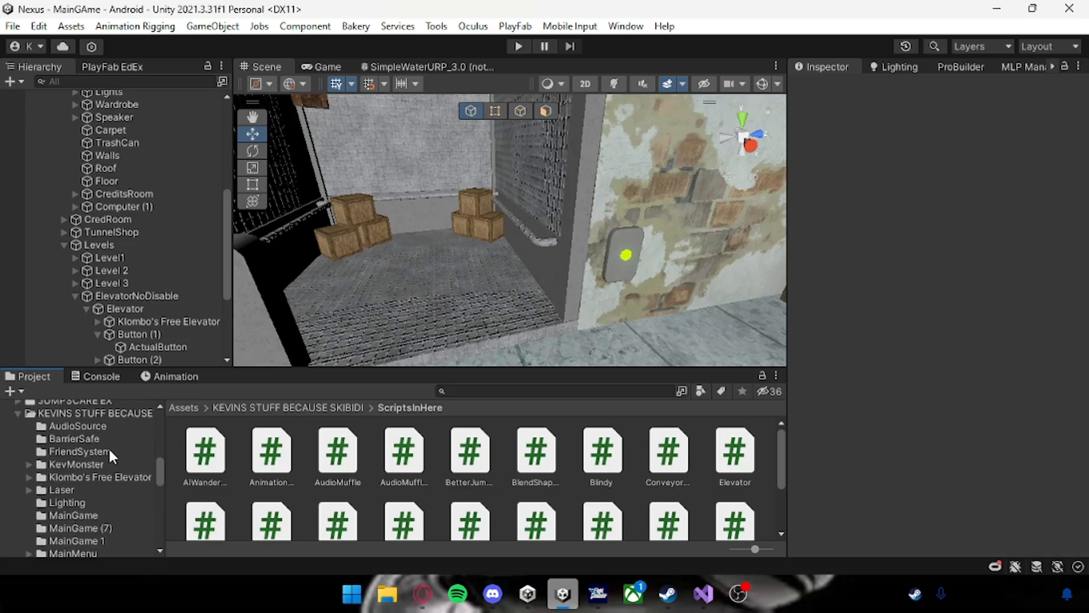
- Return to KEVINS STUFF BECAUSE SKIBIDI, reselect Klombo's Free Elevator, and view the elevator shaft
{"action": "left_click", "coordinate": [289, 408]}
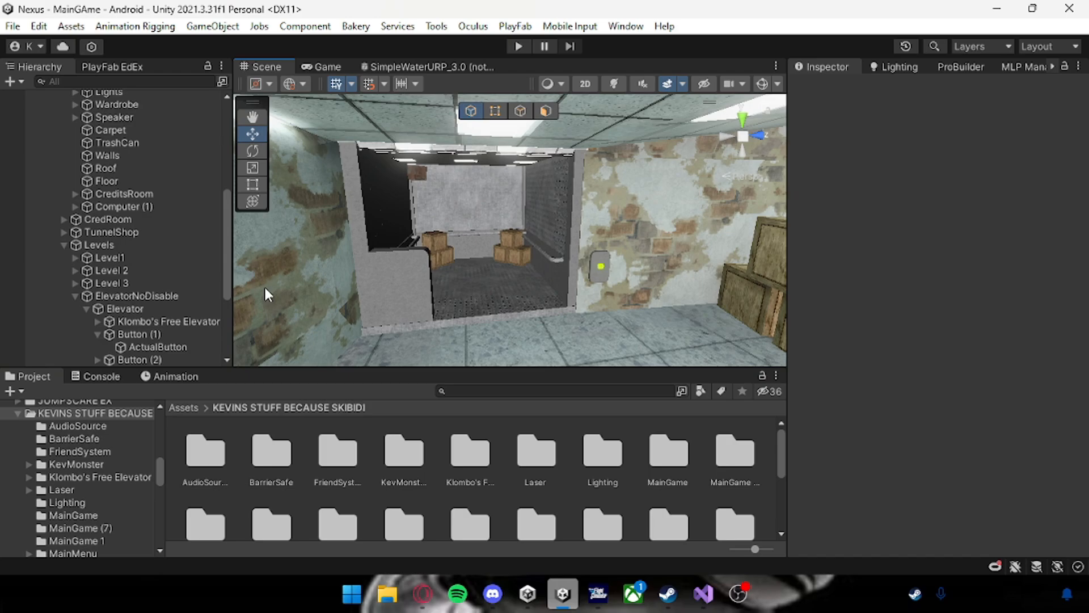
{"action": "left_click", "coordinate": [126, 309]}
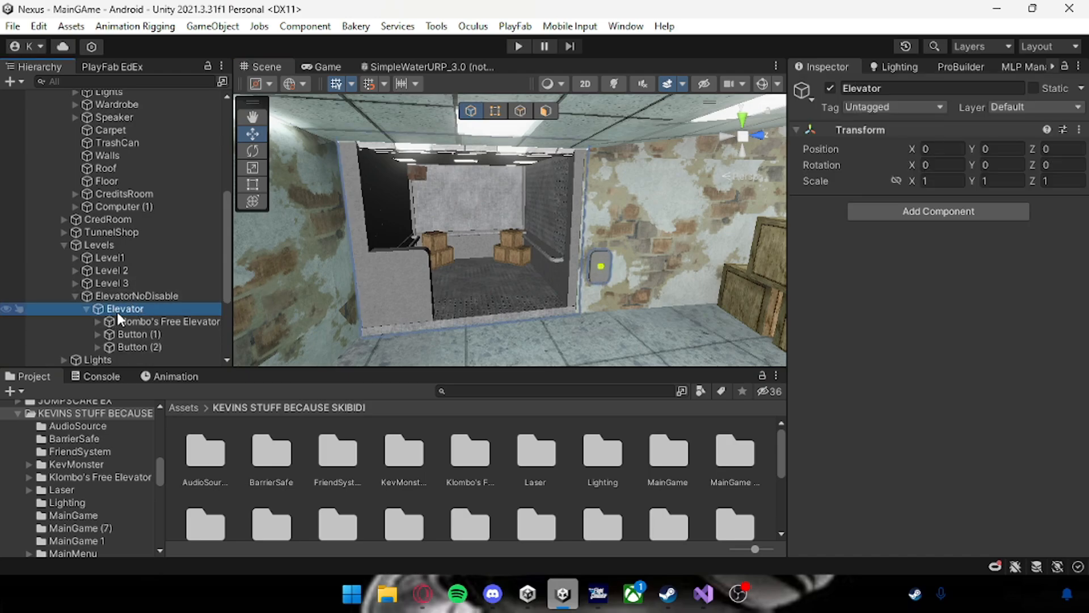
{"action": "left_click", "coordinate": [169, 321]}
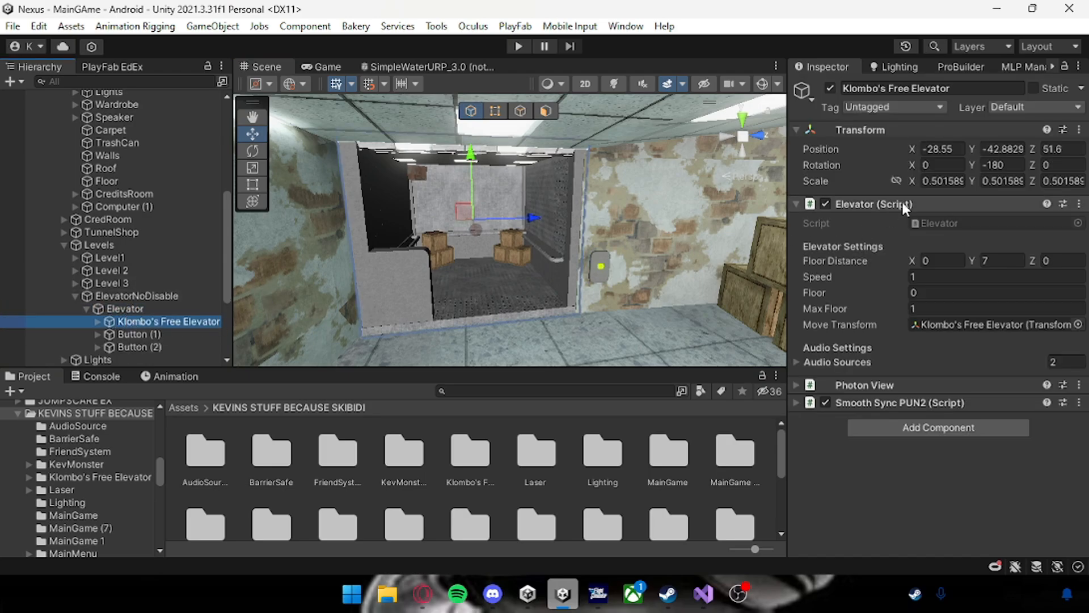
{"action": "left_click", "coordinate": [796, 220]}
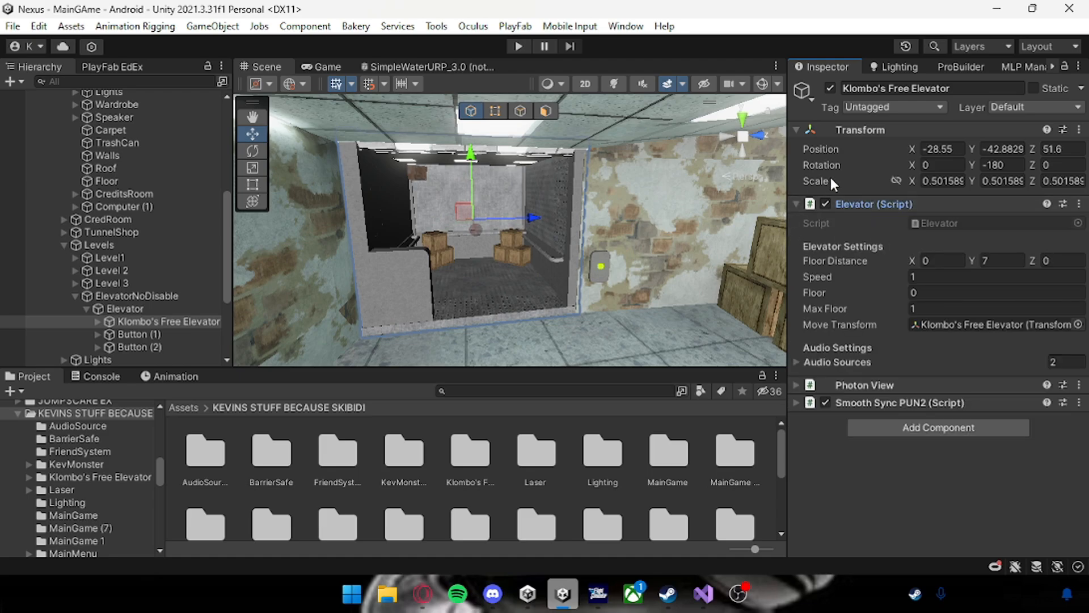
{"action": "left_click", "coordinate": [944, 261]}
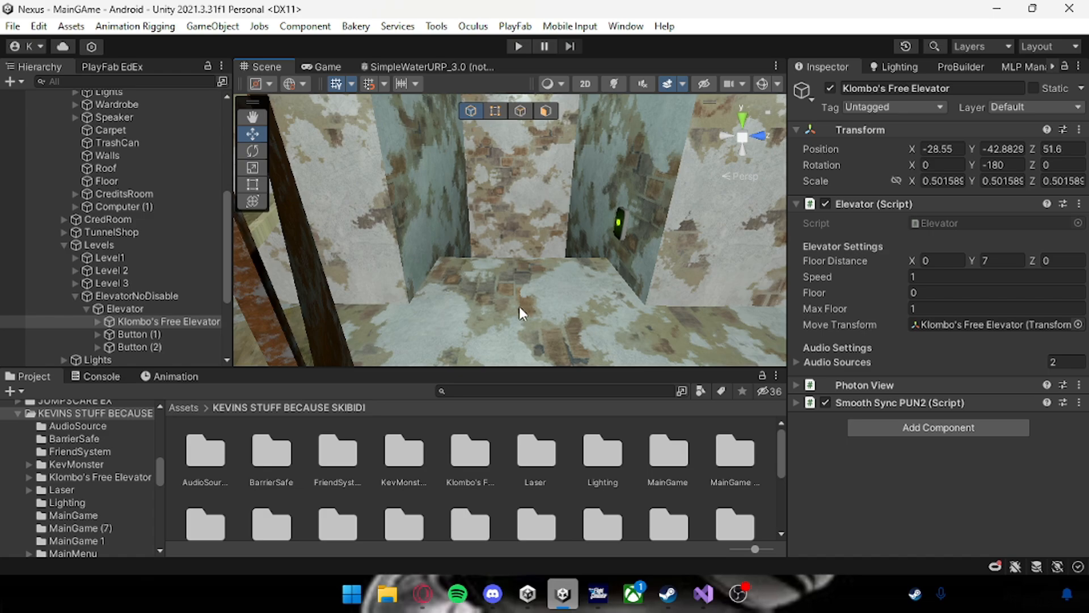
{"action": "mouse_move", "coordinate": [858, 327]}
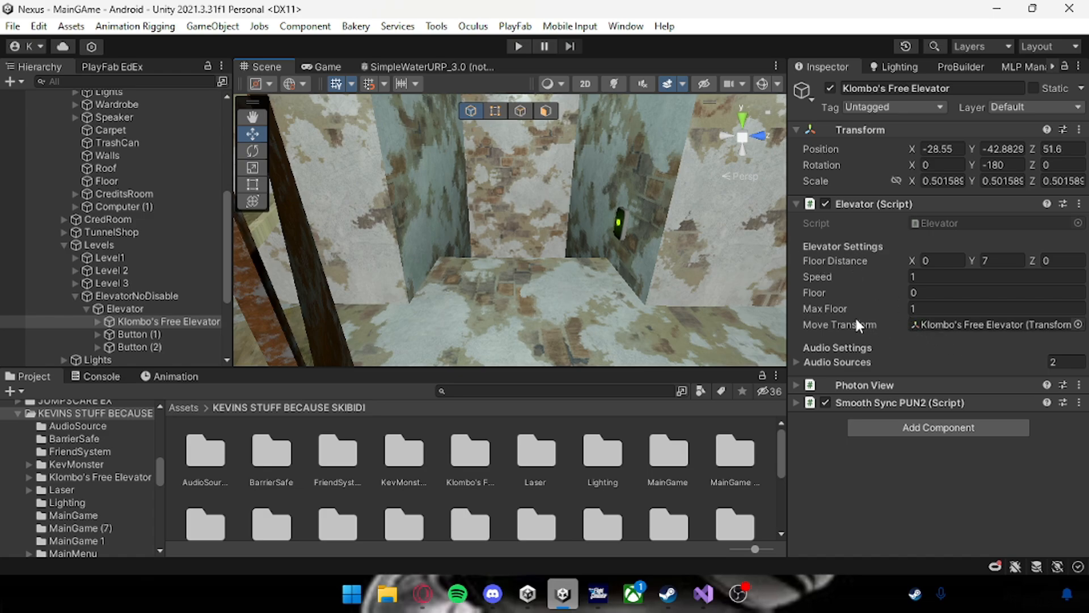
{"action": "mouse_move", "coordinate": [210, 325]}
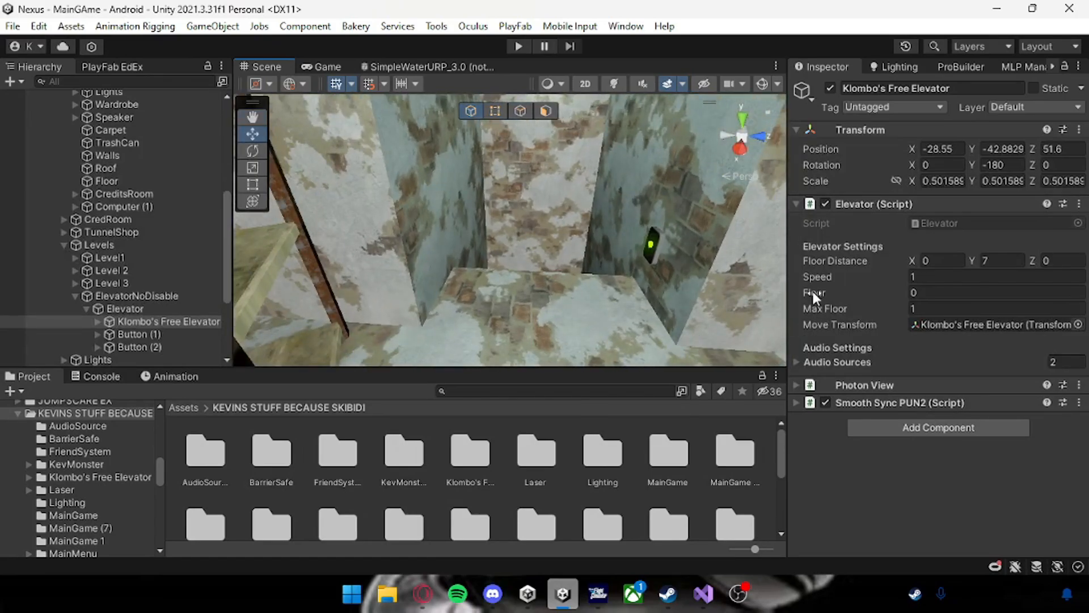
{"action": "mouse_move", "coordinate": [819, 276]}
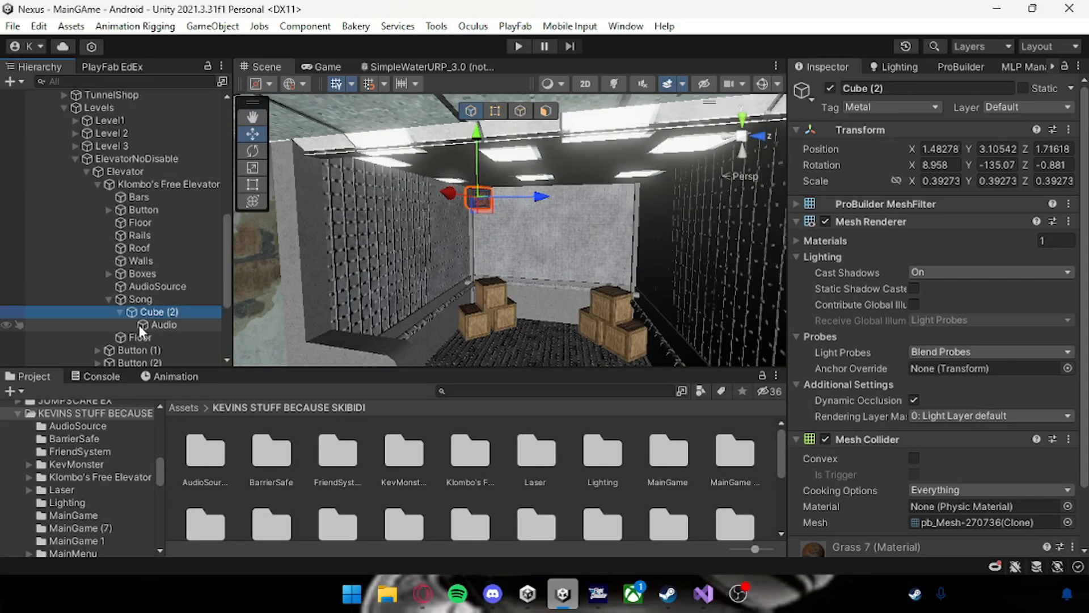
- Inspect Audio, fold Song, and confirm AudioSource plays elevator-noise-33064 at 0.3 volume
{"action": "left_click", "coordinate": [163, 324]}
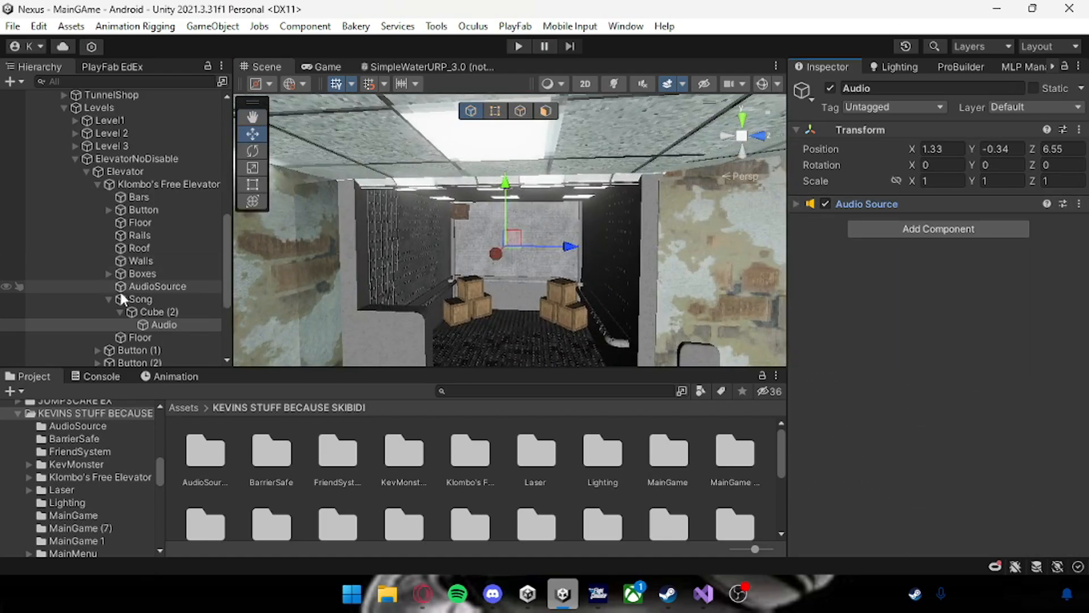
{"action": "left_click", "coordinate": [157, 286]}
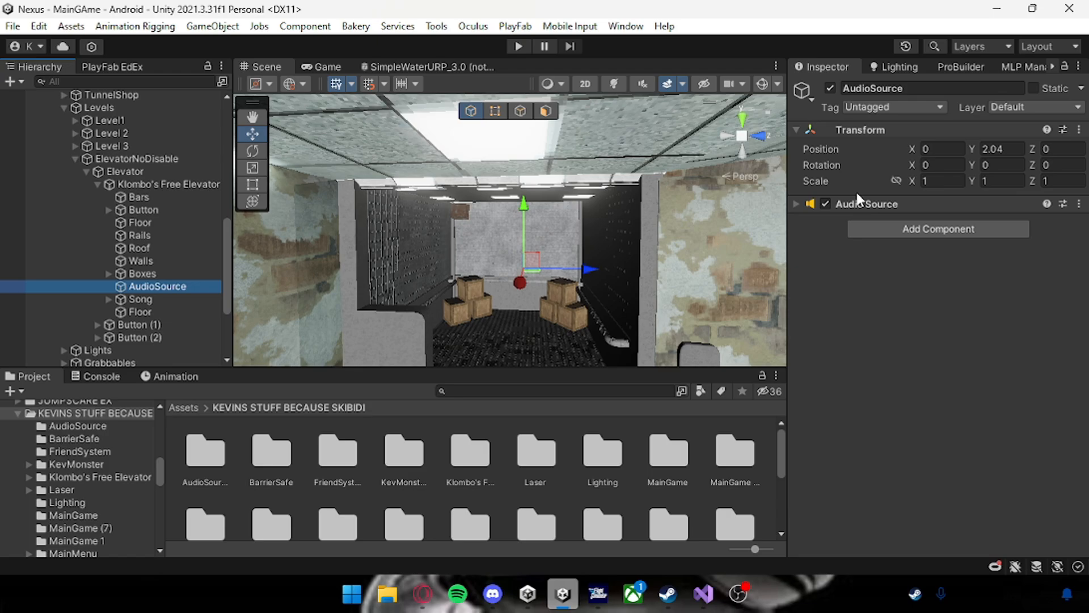
{"action": "left_click", "coordinate": [796, 204]}
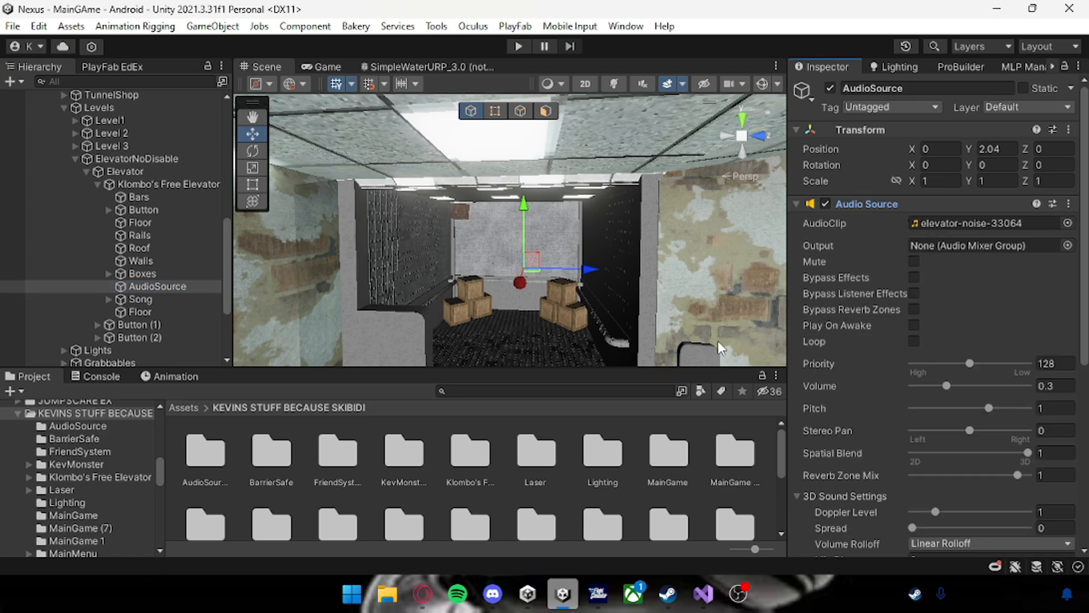
{"action": "left_click", "coordinate": [796, 203]}
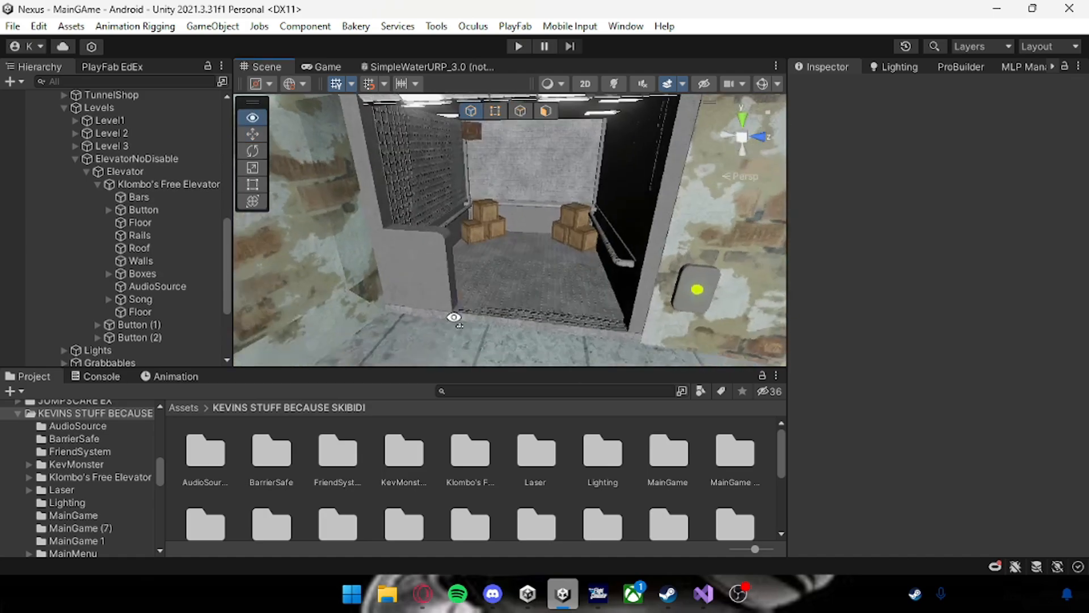
- Select the elevator's ActualButton and review its Photon View network settings
{"action": "left_click", "coordinate": [168, 222]}
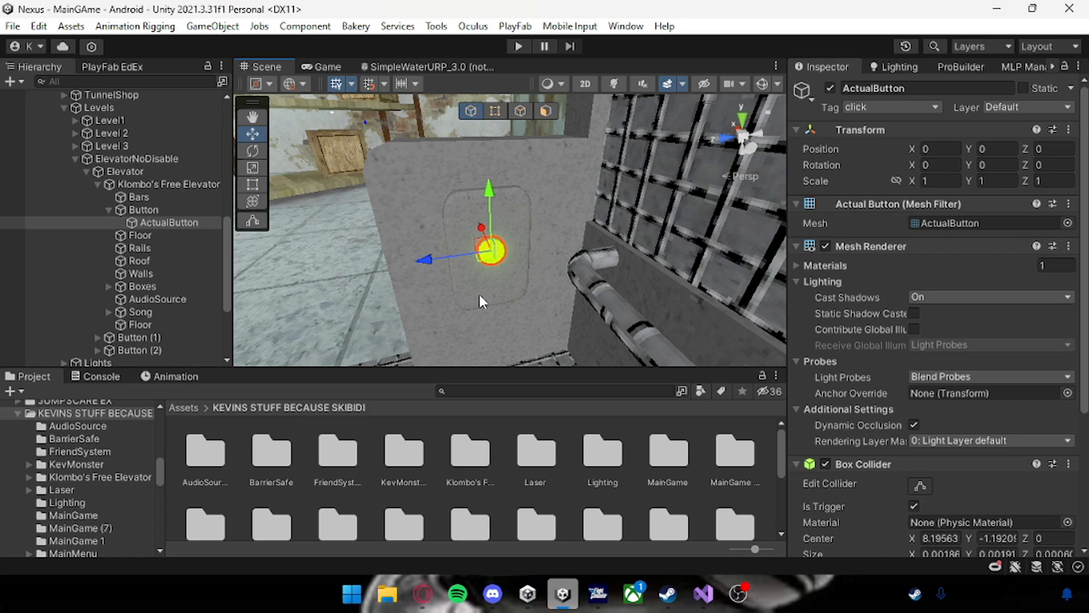
{"action": "left_click_drag", "start_coordinate": [482, 302], "coordinate": [594, 291]}
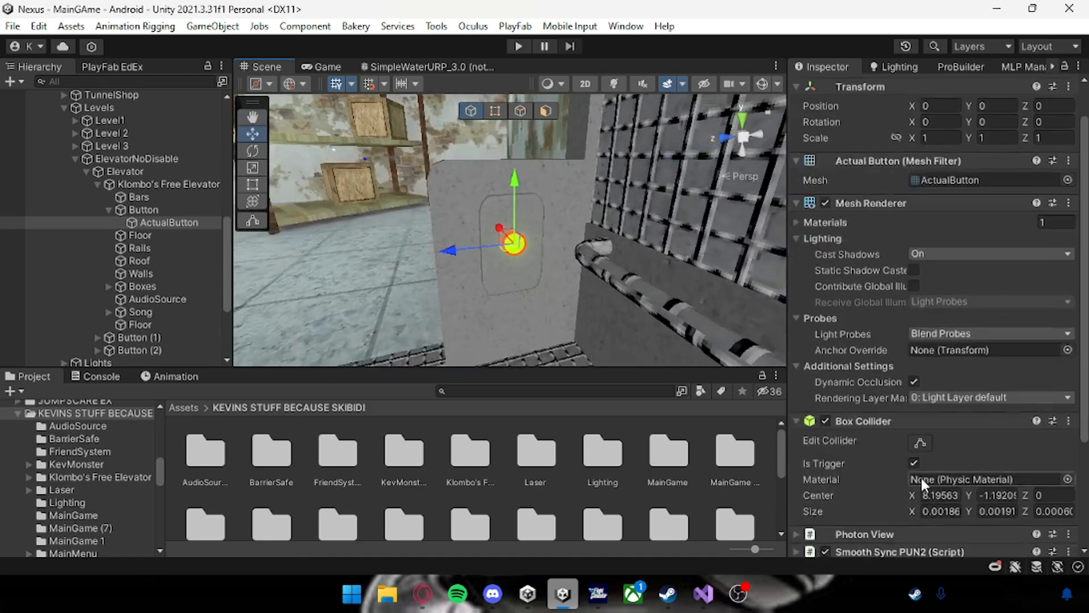
{"action": "scroll", "scroll_direction": "down", "scroll_amount": 3}
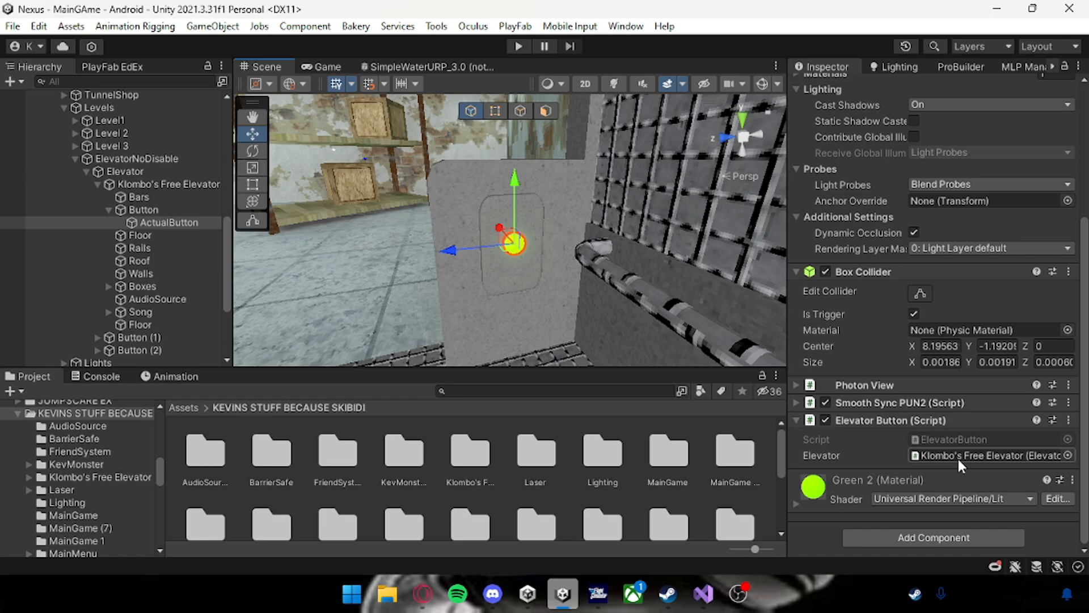
{"action": "left_click", "coordinate": [864, 384]}
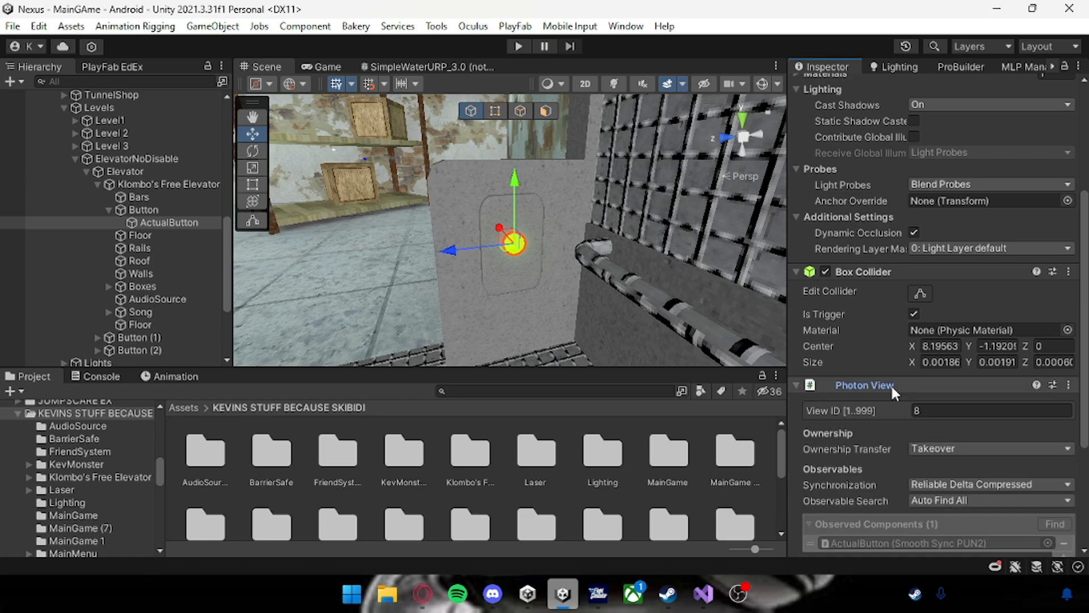
{"action": "mouse_move", "coordinate": [972, 458]}
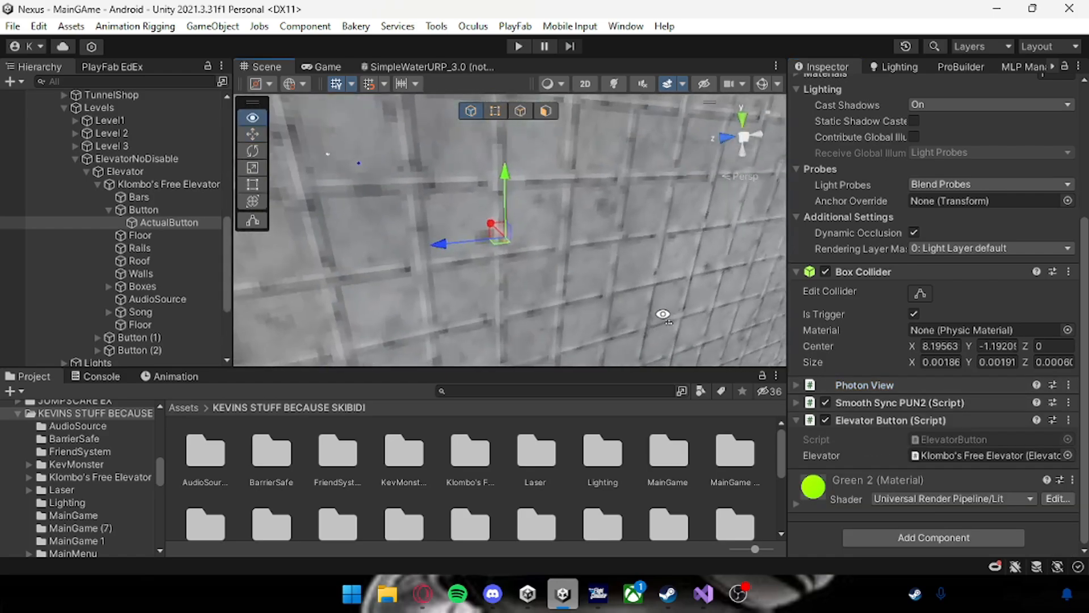
- Inspect the elevator rails and crate cubes, then select Gorilla Rig under Main
{"action": "left_click", "coordinate": [139, 248]}
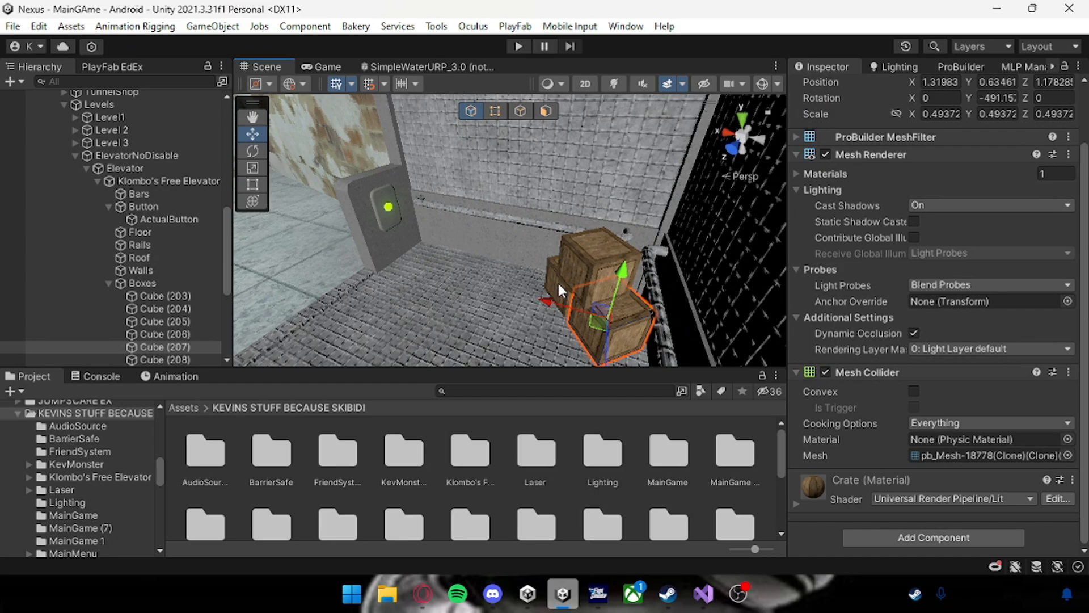
{"action": "left_click", "coordinate": [139, 245]}
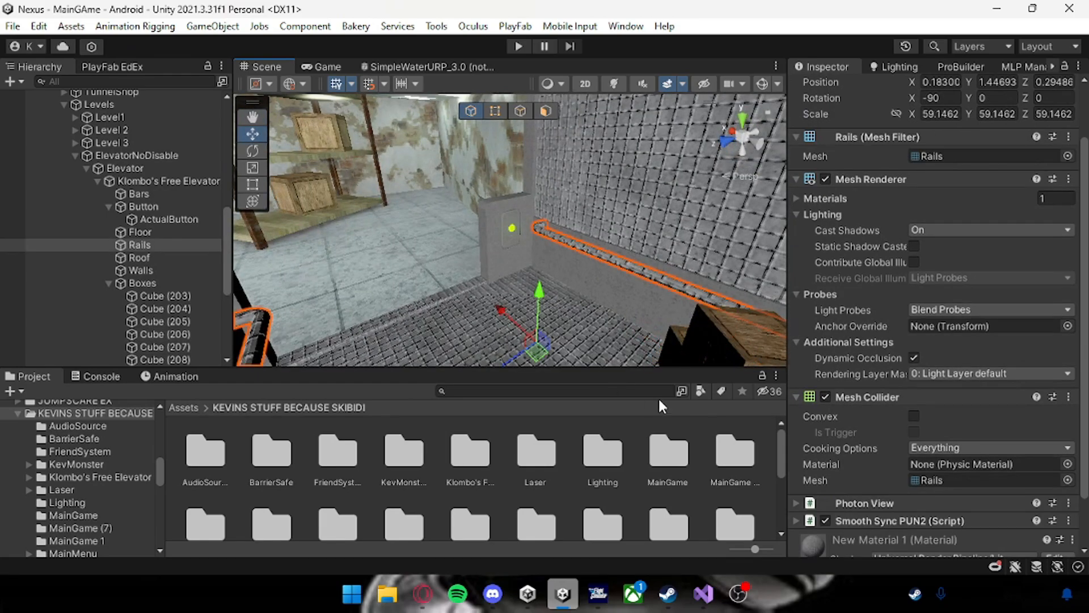
{"action": "scroll", "scroll_direction": "down", "scroll_amount": 3}
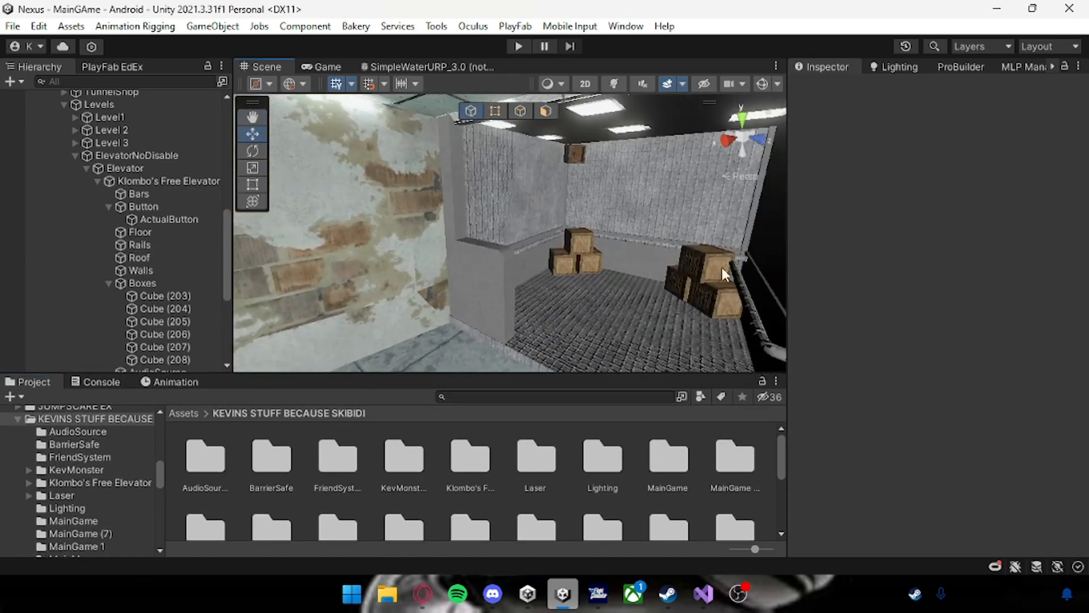
{"action": "left_click", "coordinate": [143, 206]}
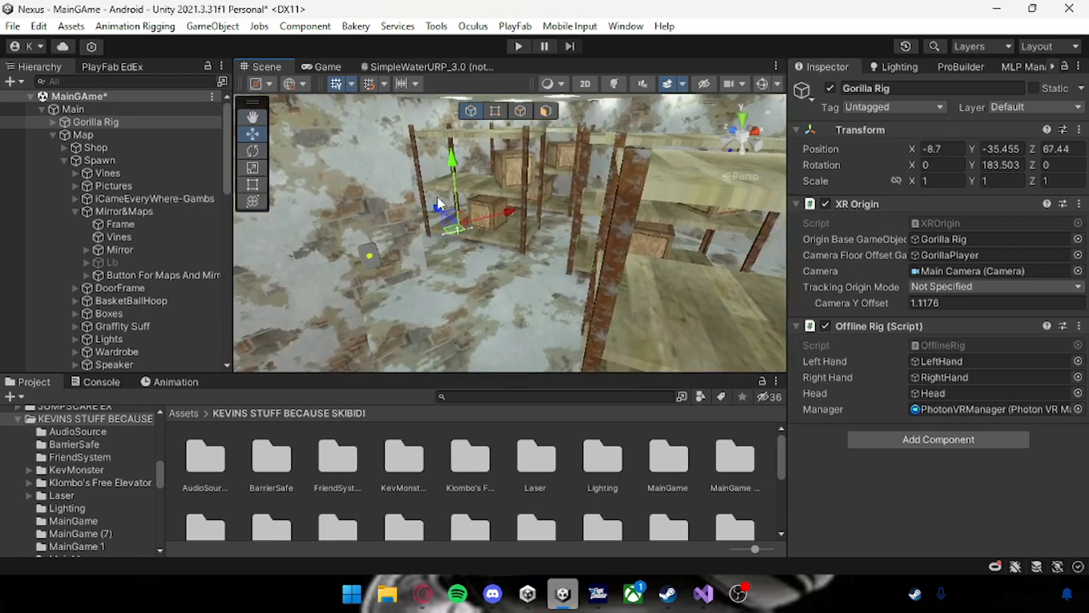
- Orbit around the level and enter play mode so the game connects to the network
{"action": "left_click_drag", "start_coordinate": [451, 160], "coordinate": [615, 124]}
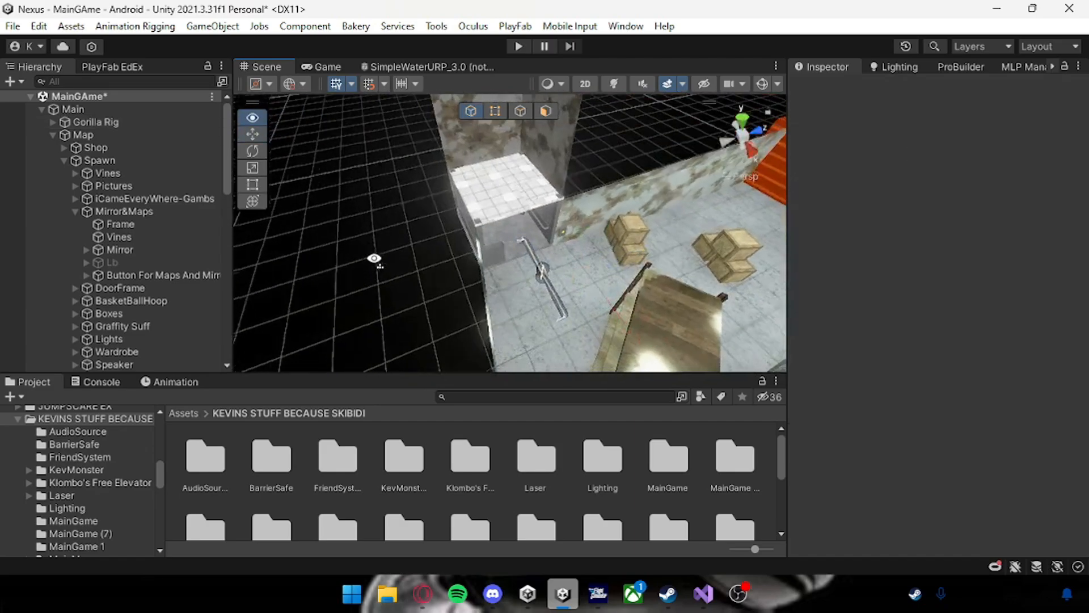
{"action": "left_click", "coordinate": [94, 121]}
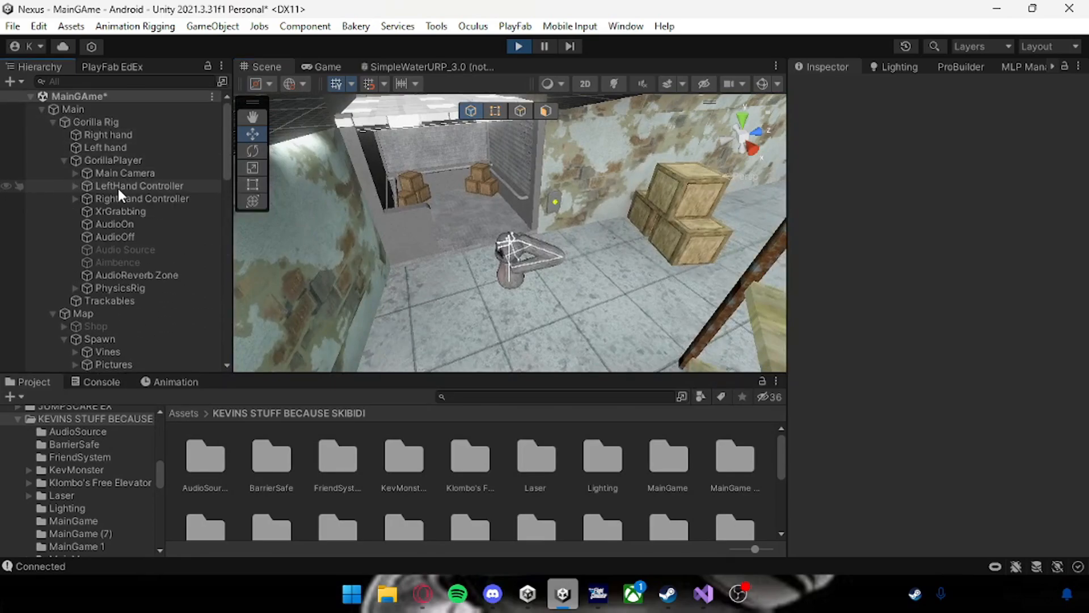
- Move the RightHand Controller upward with its gizmo, then select GorillaPlayer
{"action": "left_click", "coordinate": [142, 198]}
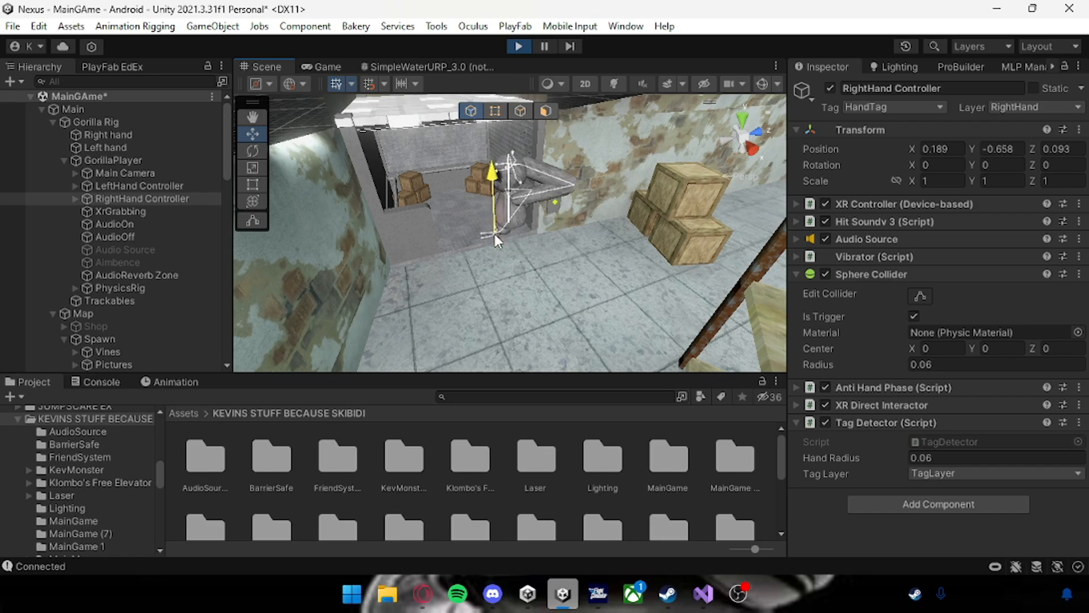
{"action": "left_click_drag", "start_coordinate": [493, 170], "coordinate": [493, 250]}
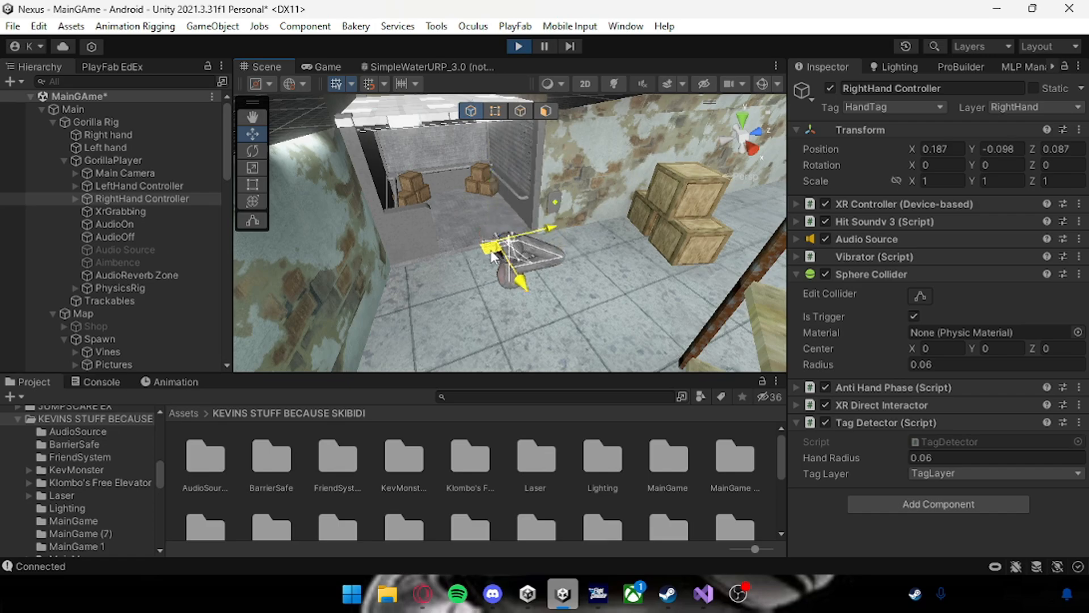
{"action": "left_click", "coordinate": [112, 159]}
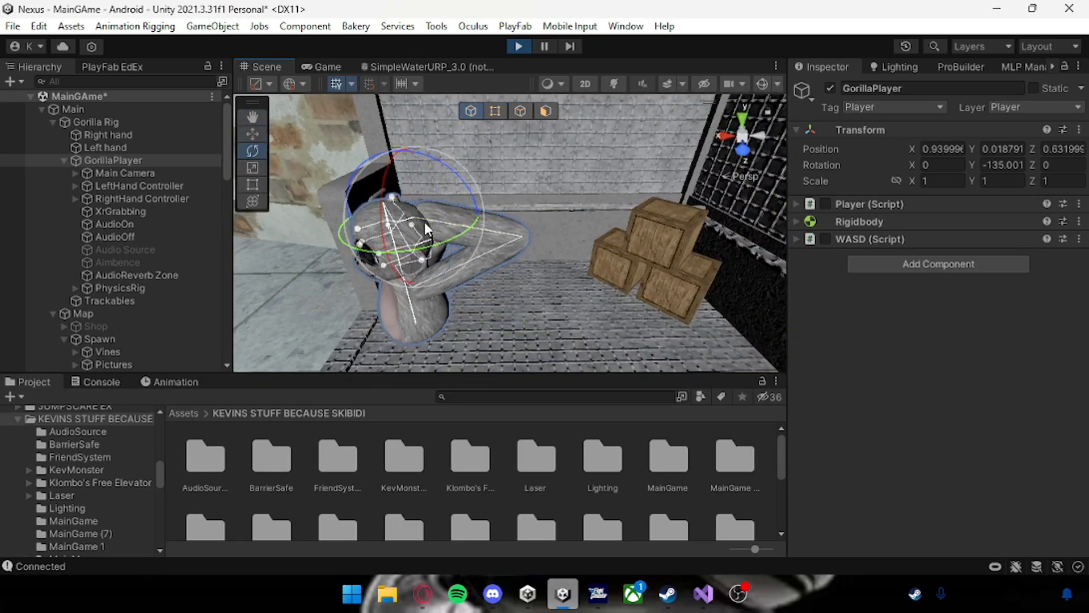
- Expand Levels > Level 2 in the Hierarchy to view its monster objects
{"action": "scroll", "scroll_direction": "down", "scroll_amount": 3}
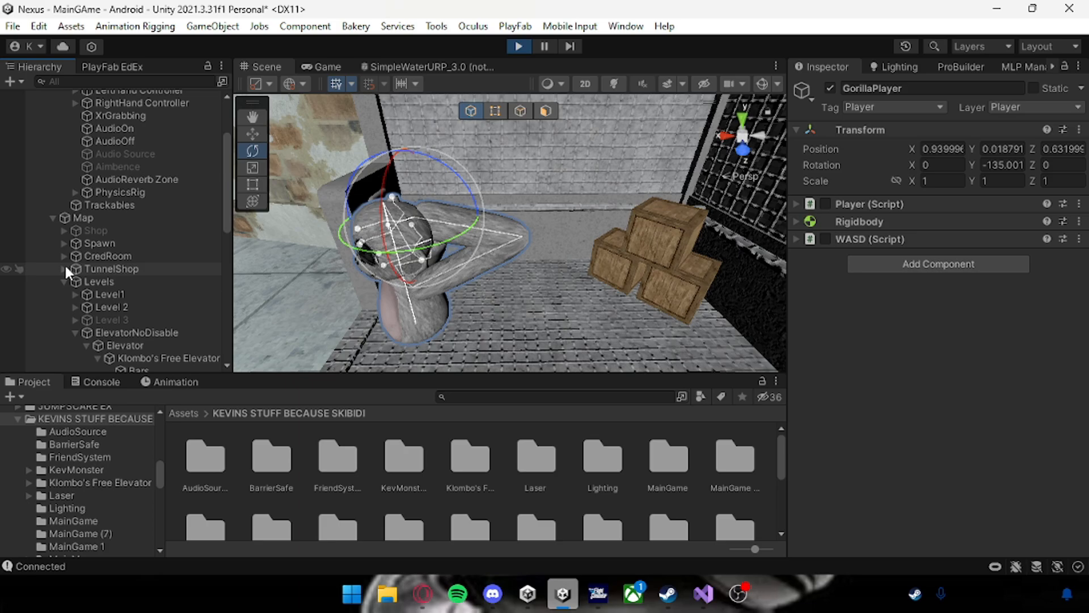
{"action": "scroll", "scroll_direction": "down", "scroll_amount": 3}
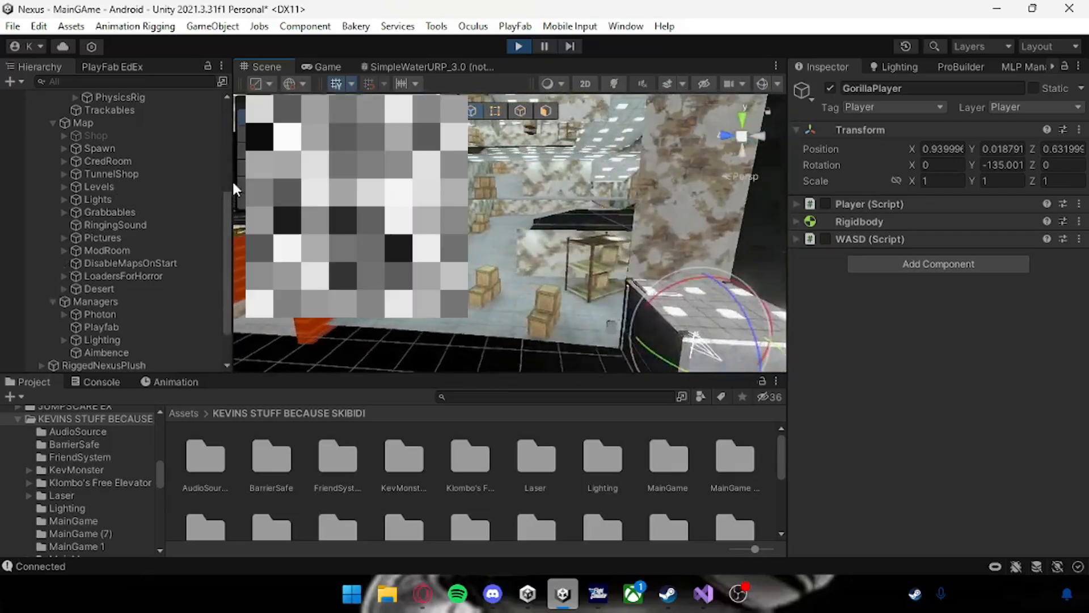
{"action": "left_click", "coordinate": [150, 327]}
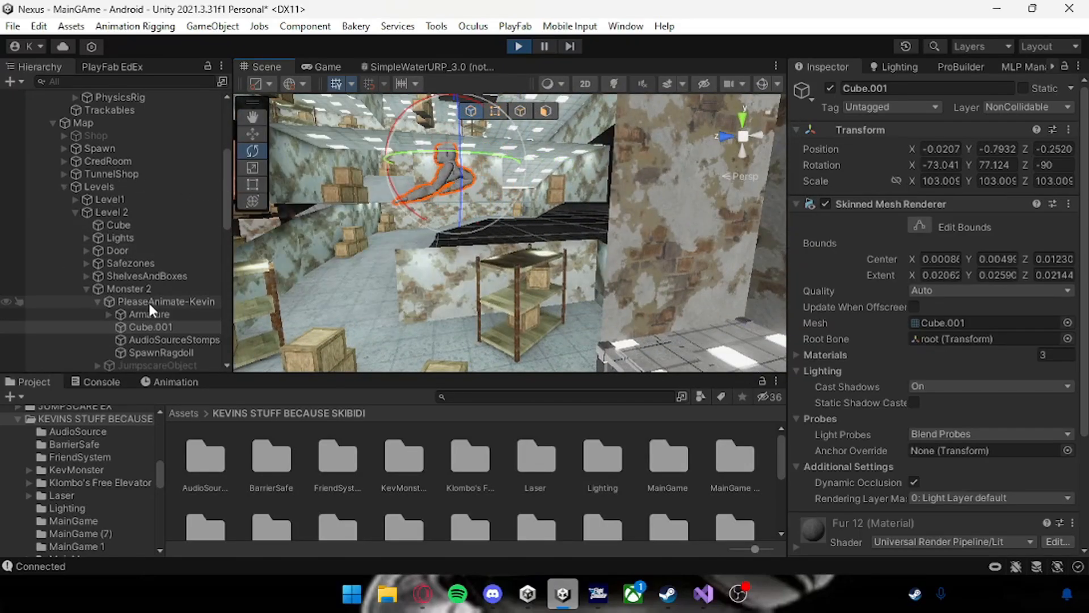
{"action": "left_click", "coordinate": [165, 301]}
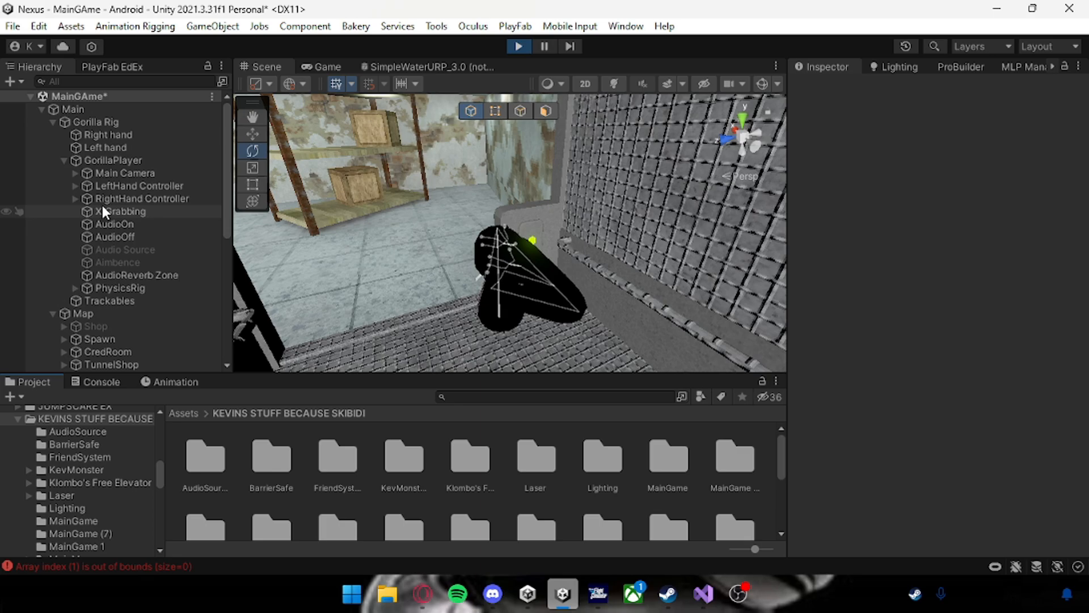
- Select GorillaPlayer and move the player inside the elevator while the game runs
{"action": "left_click", "coordinate": [112, 160]}
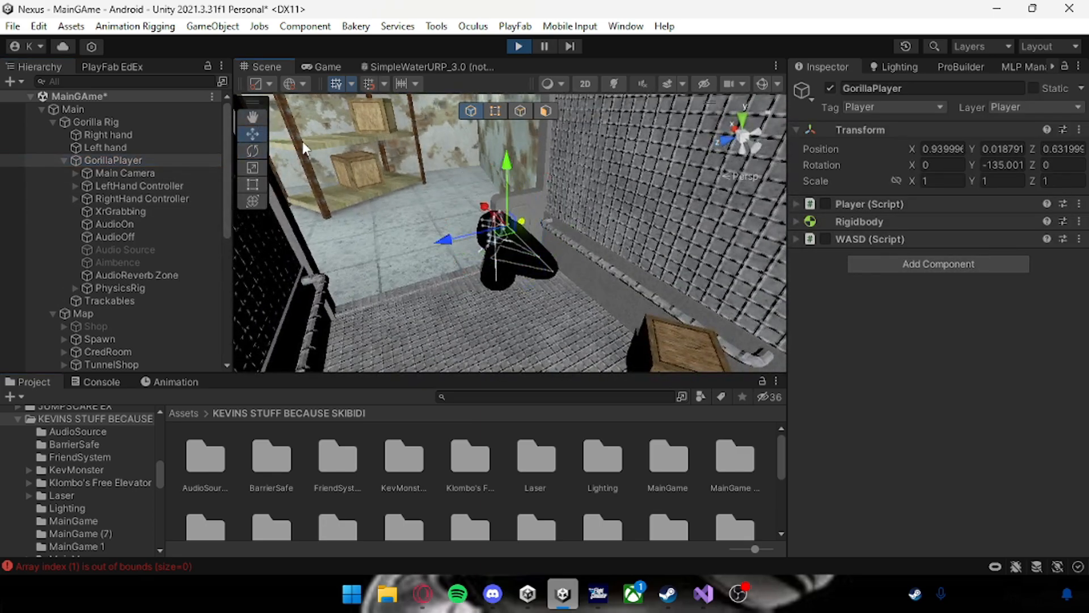
{"action": "left_click", "coordinate": [139, 185]}
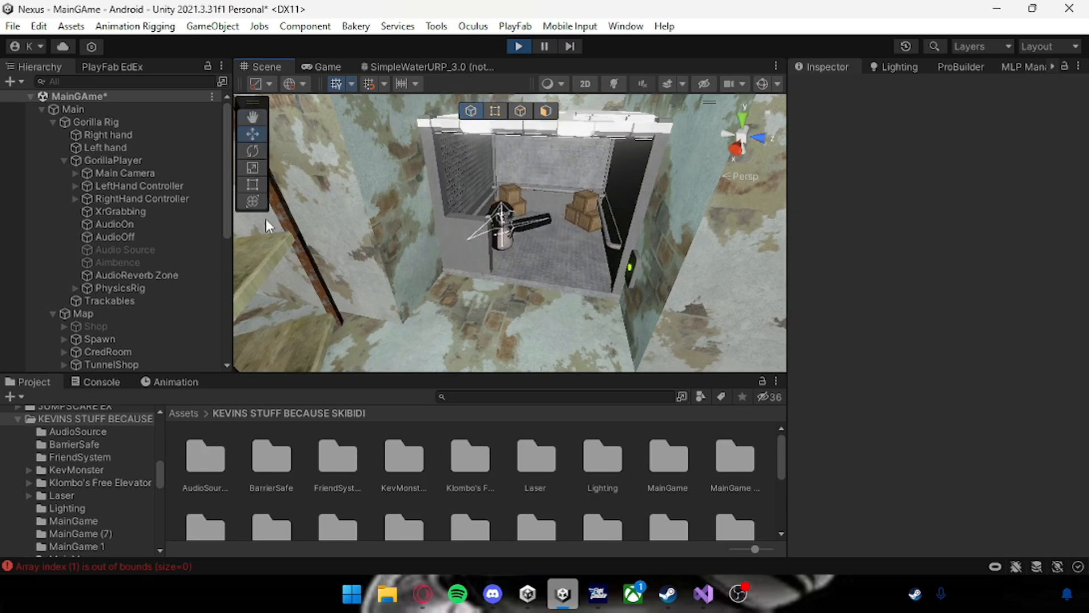
{"action": "left_click", "coordinate": [112, 160]}
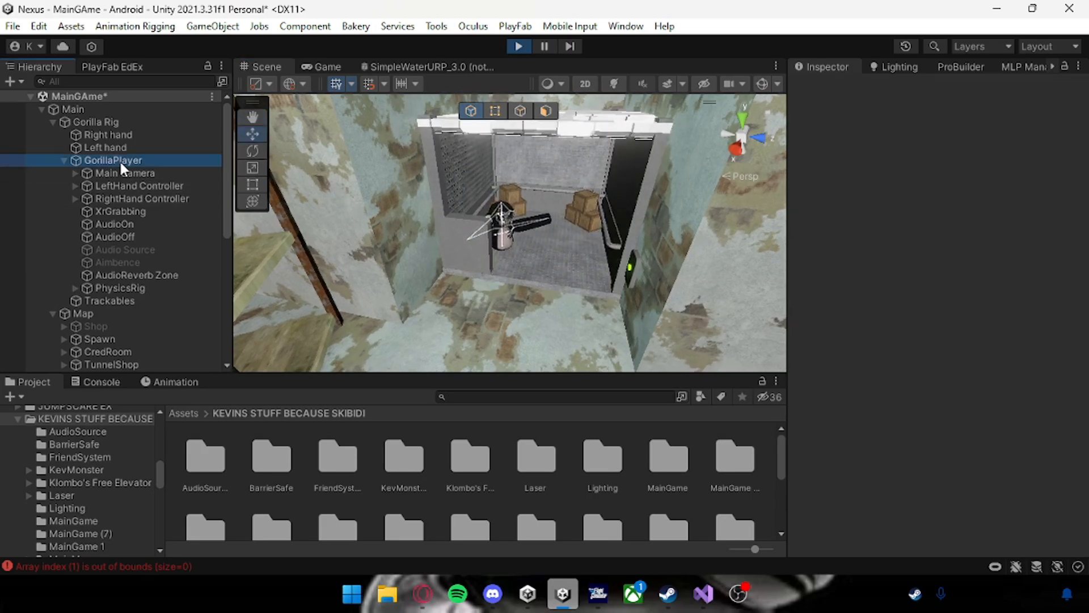
{"action": "left_click", "coordinate": [112, 160]}
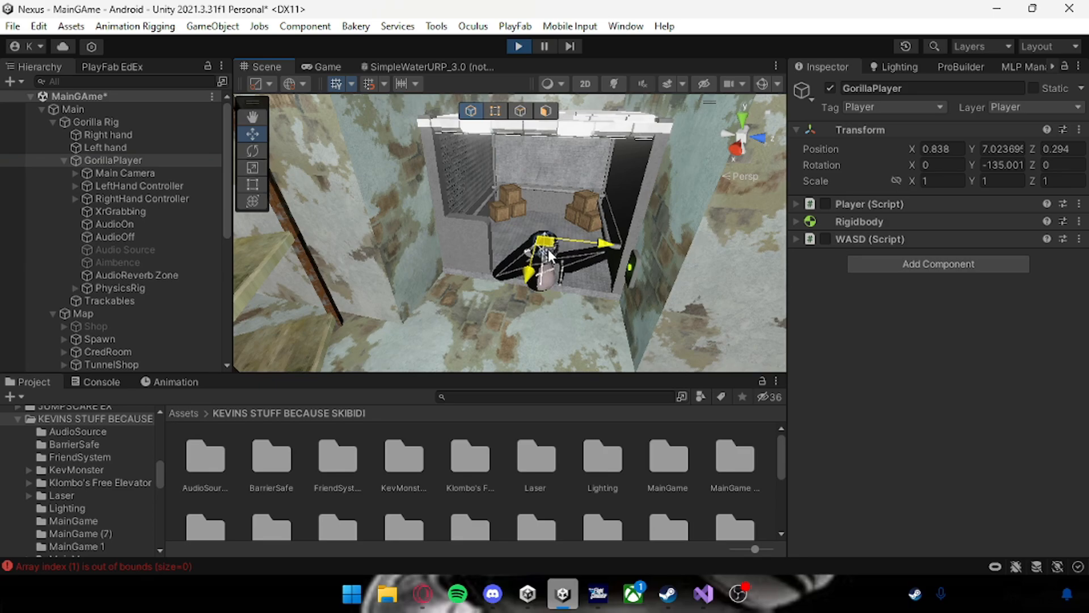
{"action": "left_click", "coordinate": [139, 185]}
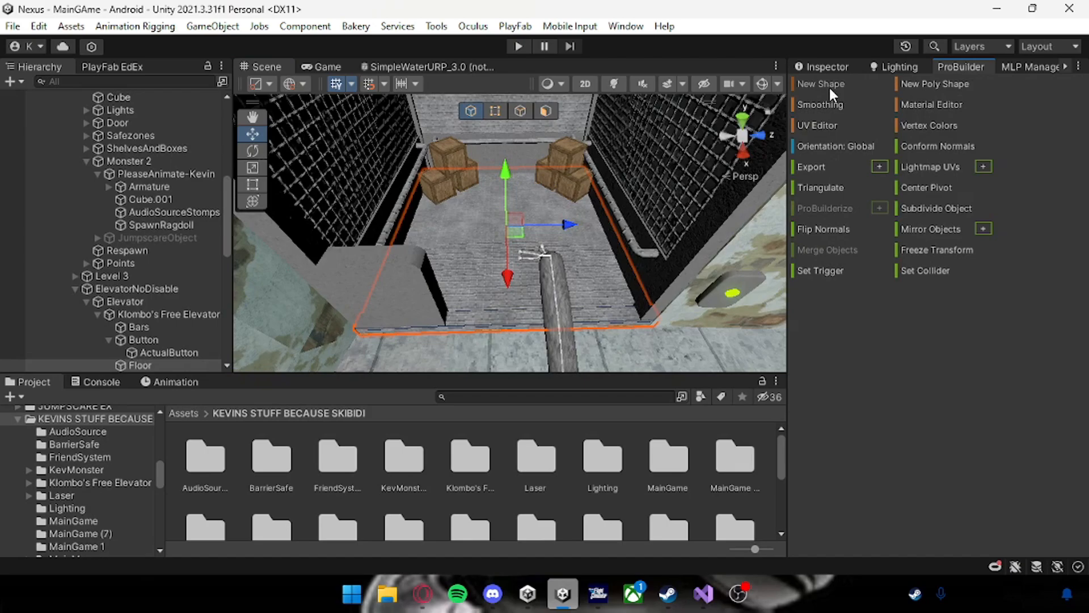
{"action": "left_click", "coordinate": [624, 26]}
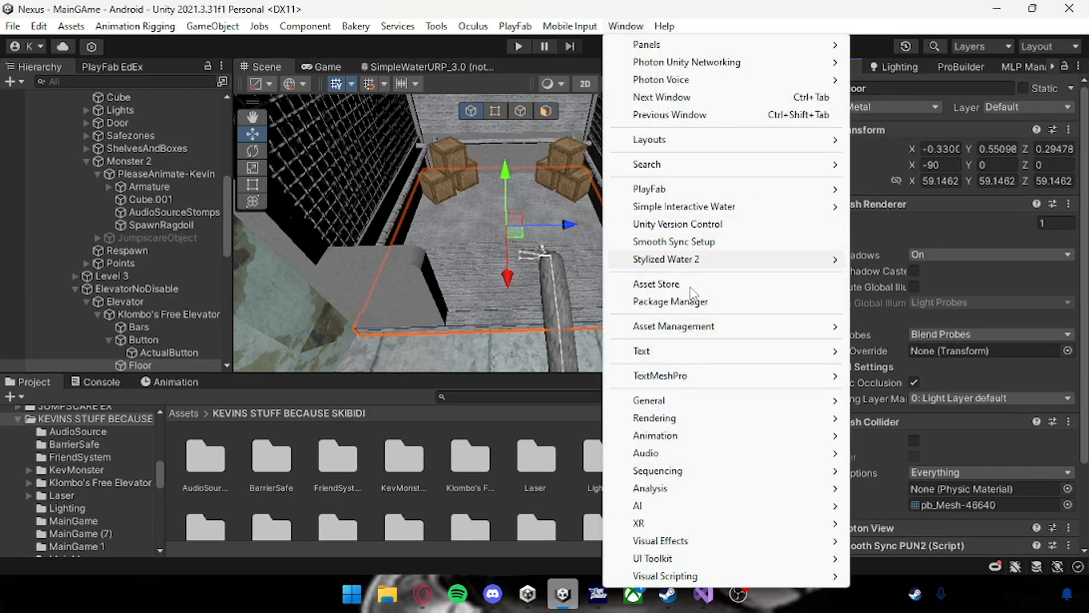
{"action": "left_click", "coordinate": [669, 300]}
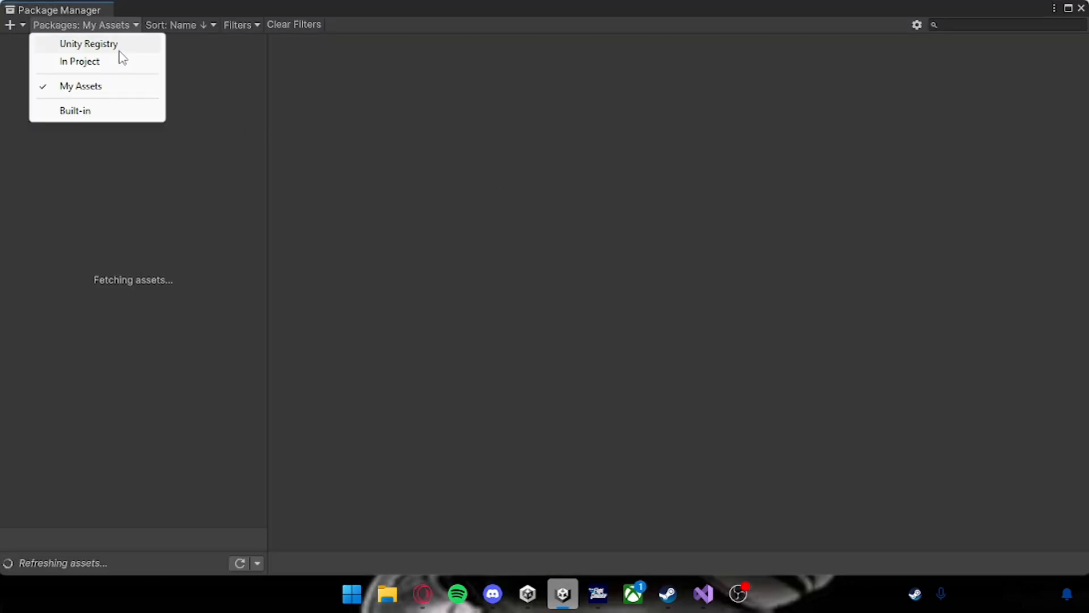
{"action": "left_click", "coordinate": [89, 44]}
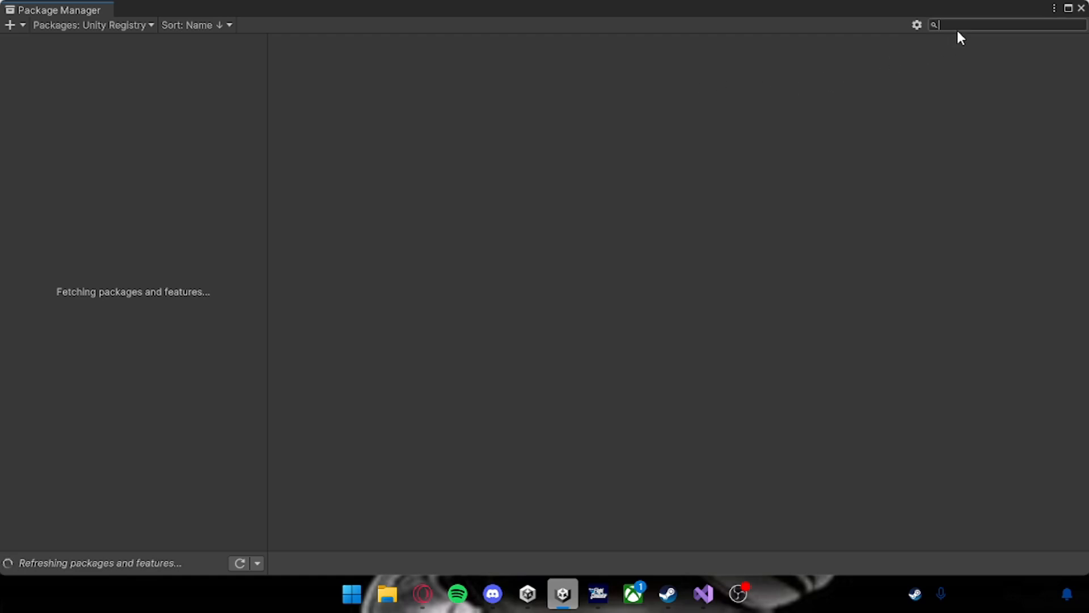
{"action": "type", "text": "pro build"}
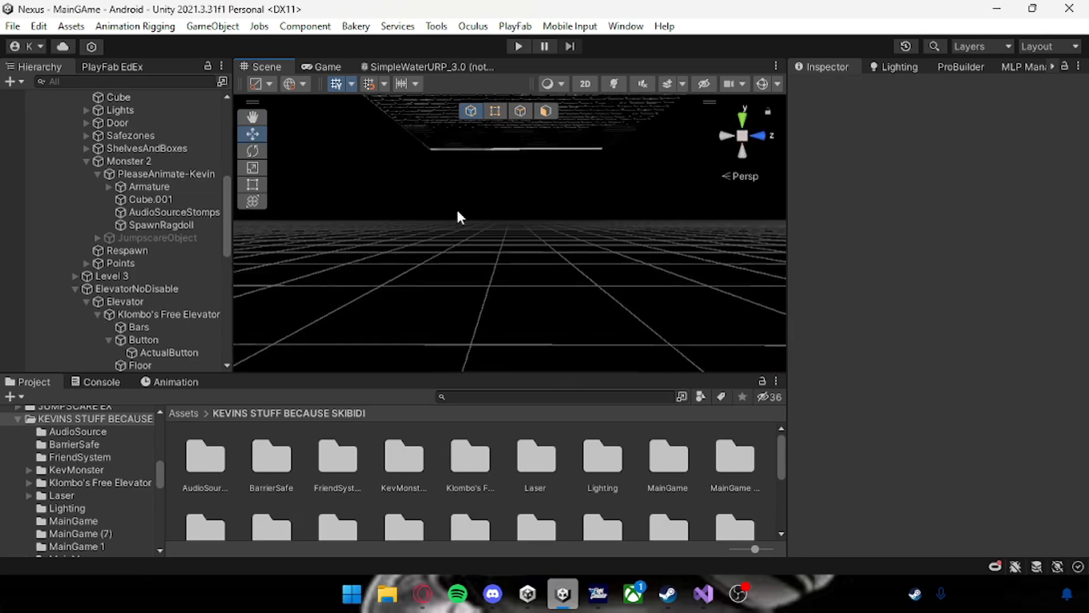
- Open ElevatorButton.cs from ScriptsInHere to read its HandTag trigger call-elevator code
{"action": "left_click", "coordinate": [139, 364]}
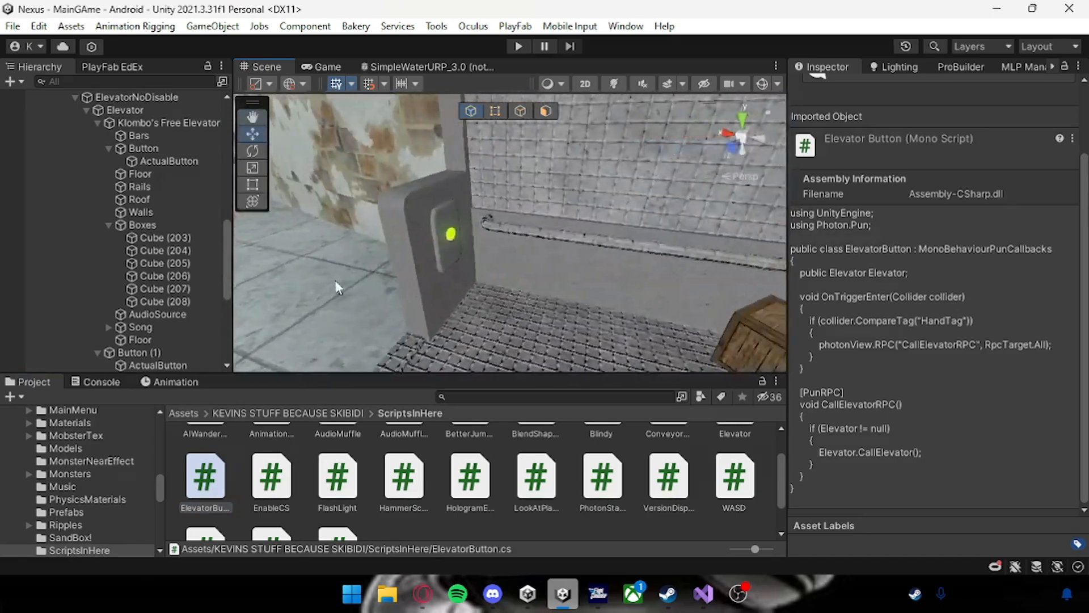
- Add a Sphere child under both the LeftHand and RightHand controllers
{"action": "double_click", "coordinate": [944, 320]}
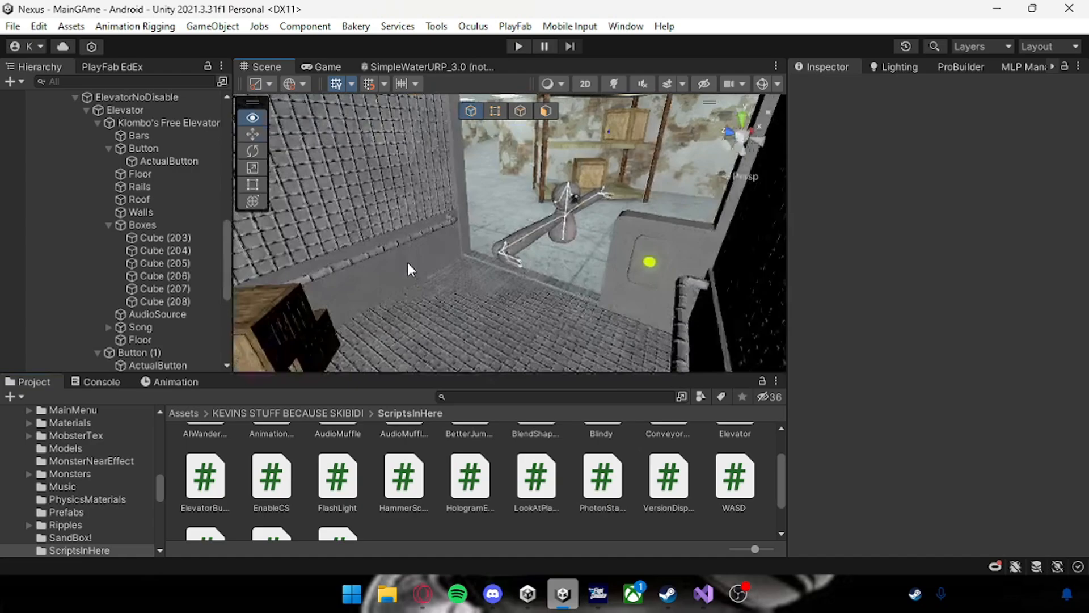
{"action": "left_click", "coordinate": [139, 185]}
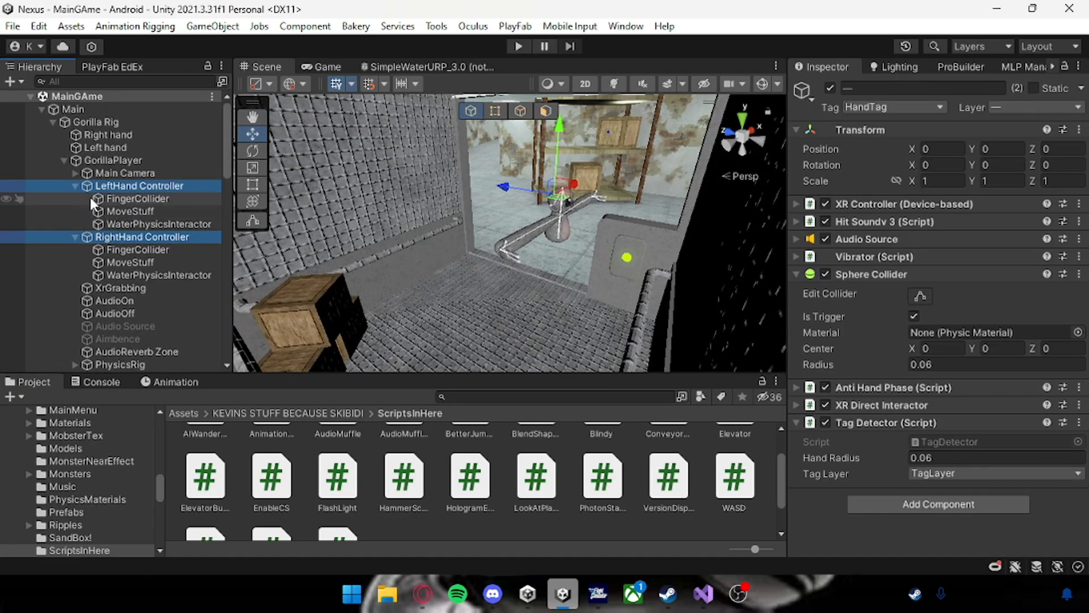
{"action": "left_click", "coordinate": [138, 199]}
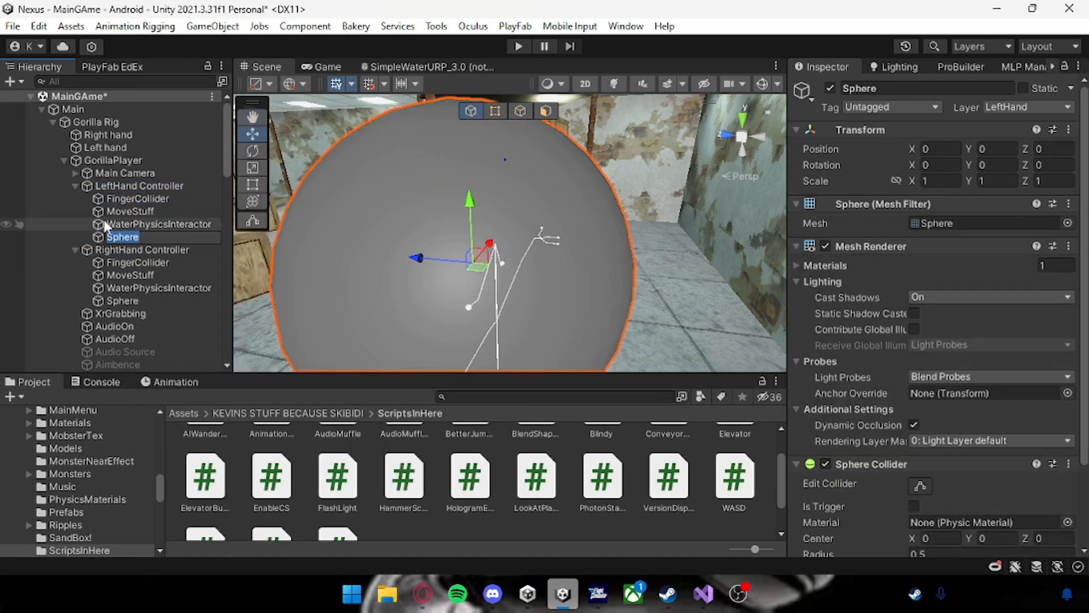
- Hide both hand spheres' meshes, make their colliders triggers, and start a new HandTag tag
{"action": "left_click", "coordinate": [123, 301]}
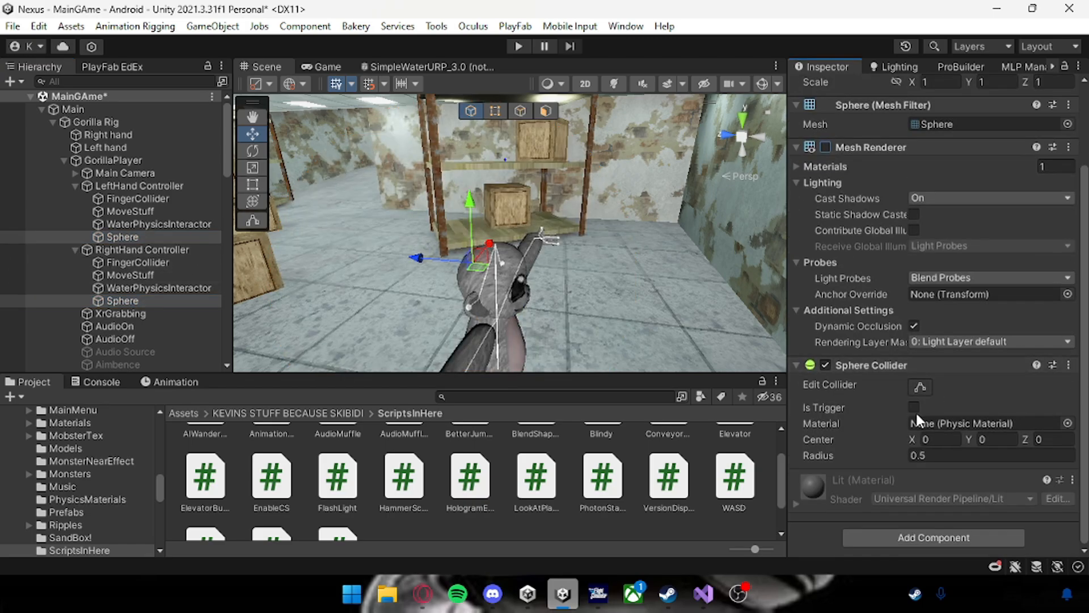
{"action": "left_click", "coordinate": [913, 407]}
{"action": "type", "text": "0.06"}
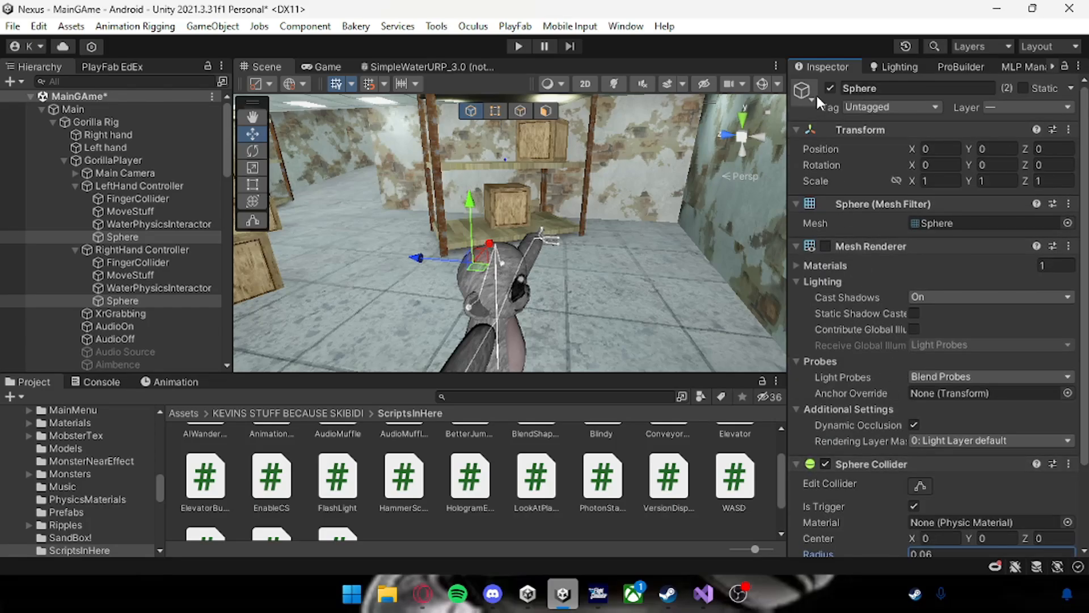
{"action": "left_click", "coordinate": [891, 107]}
{"action": "type", "text": "H"}
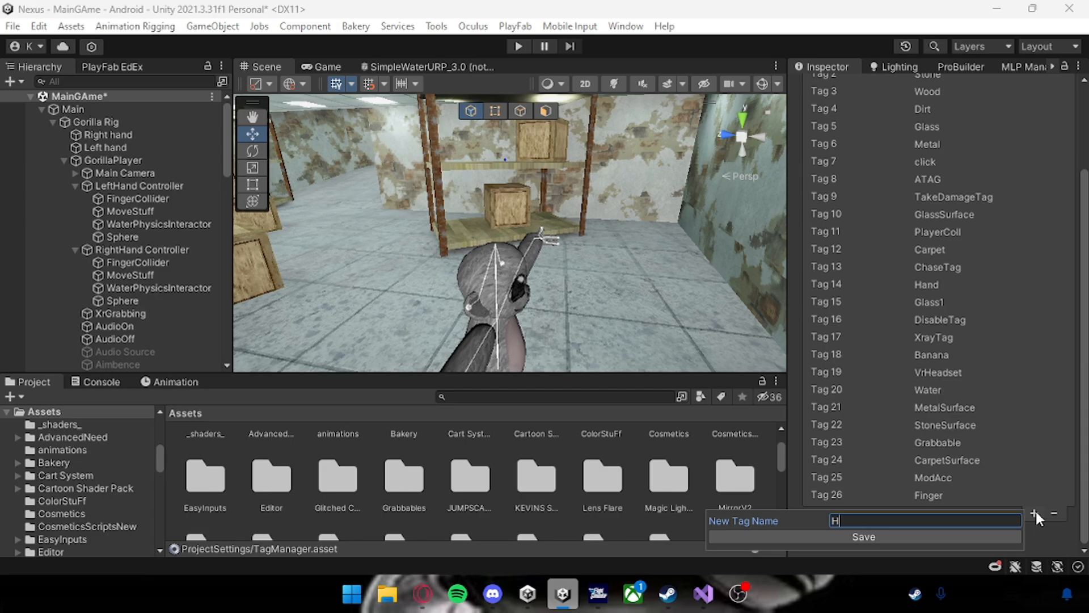
{"action": "type", "text": "andTag"}
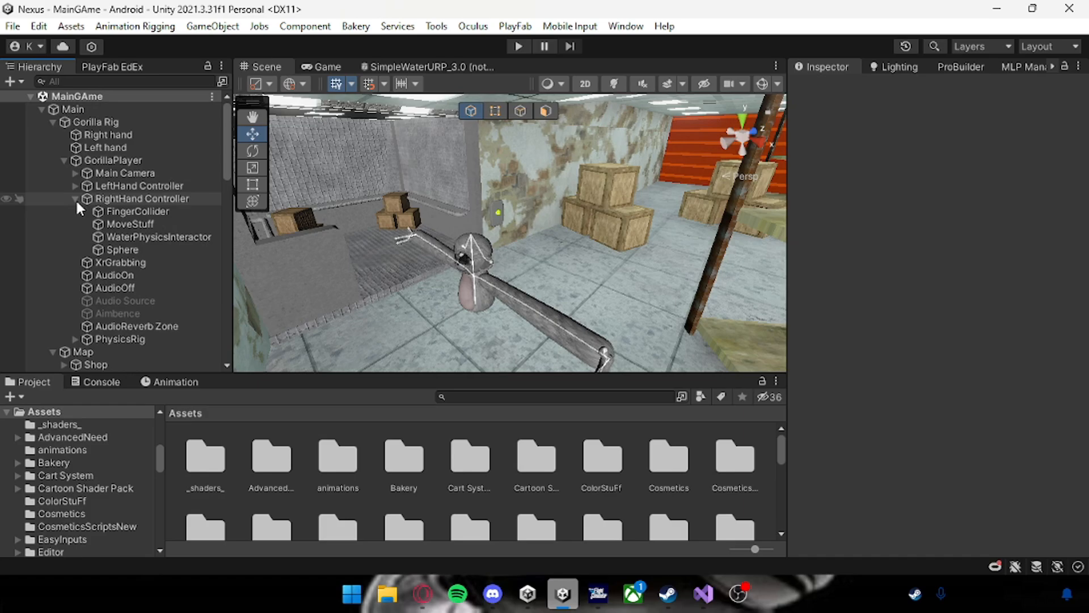
- Collapse the RightHand Controller in the Hierarchy and switch to the screen recording app
{"action": "left_click", "coordinate": [112, 160]}
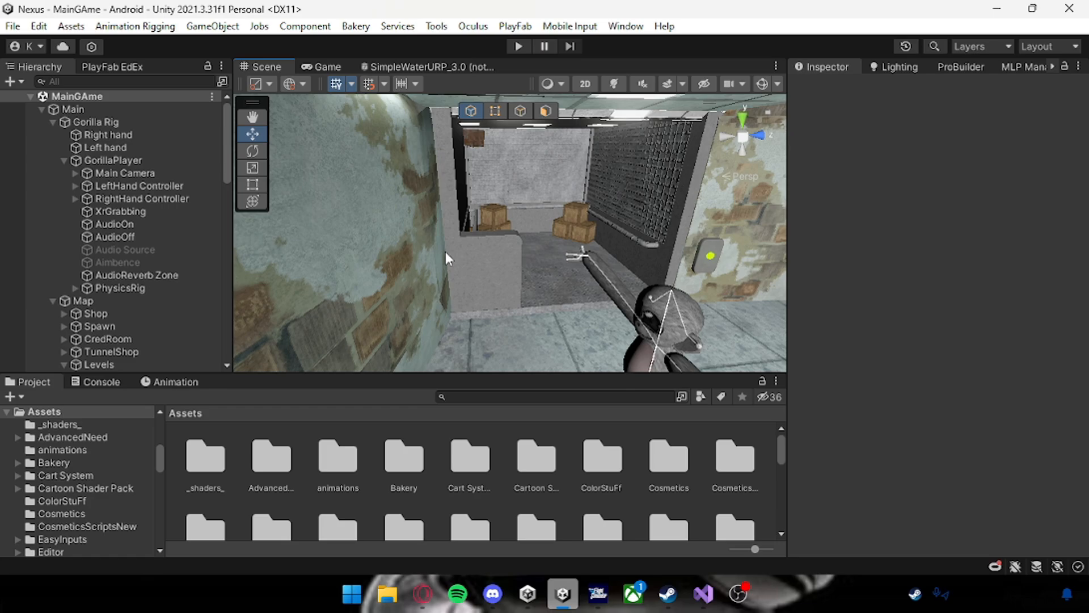
{"action": "left_click", "coordinate": [737, 594]}
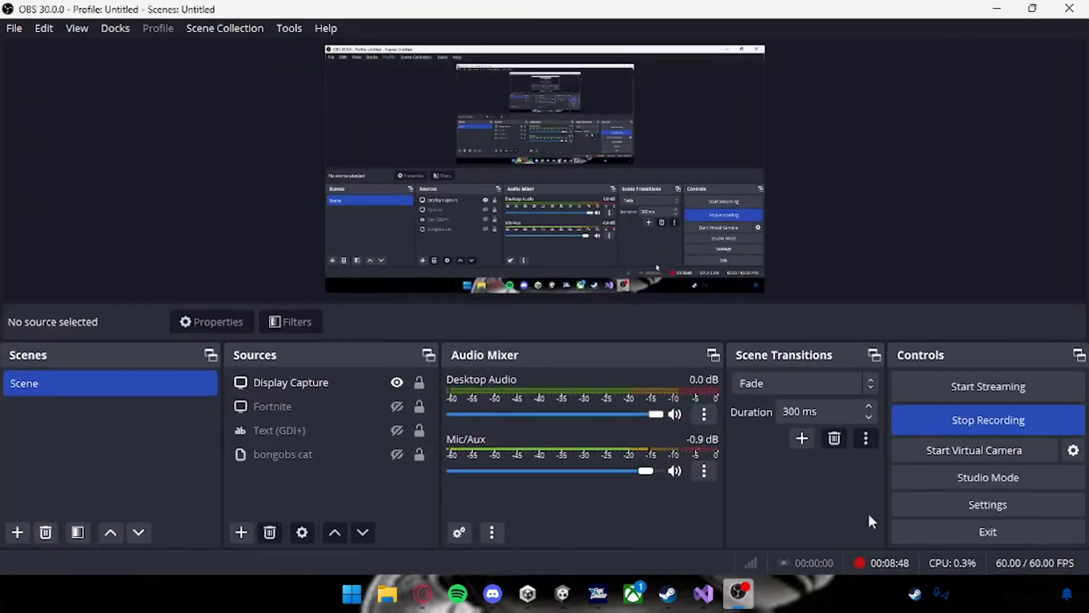